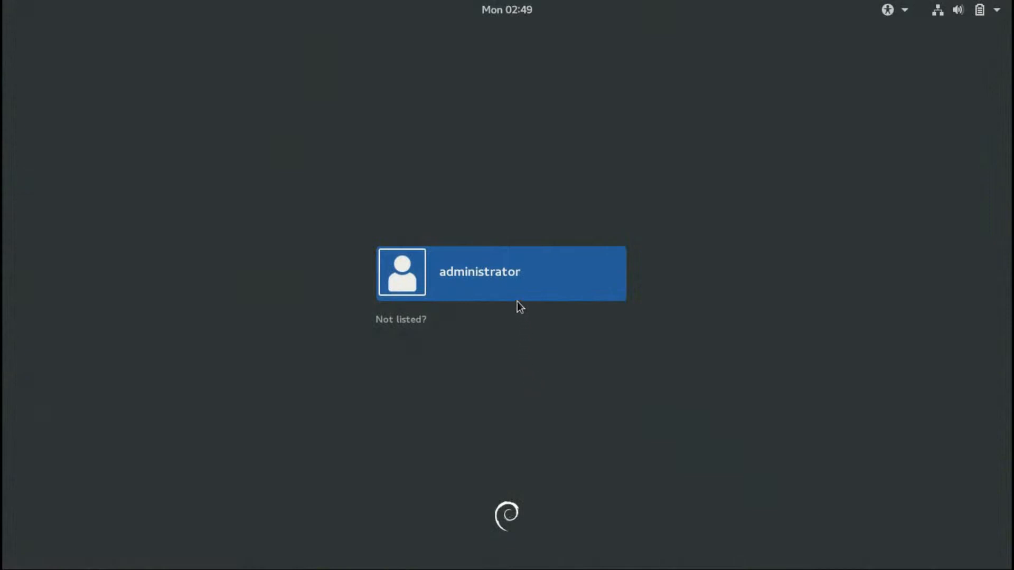
- Sign in to the administrator account from the GDM login screen
{"action": "left_click", "coordinate": [501, 272]}
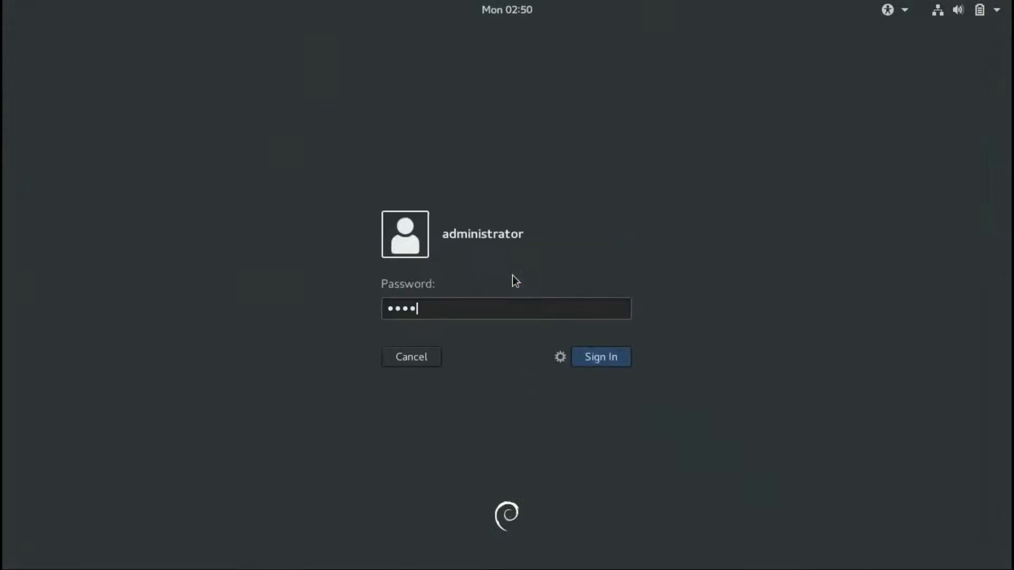
{"action": "left_click", "coordinate": [600, 356]}
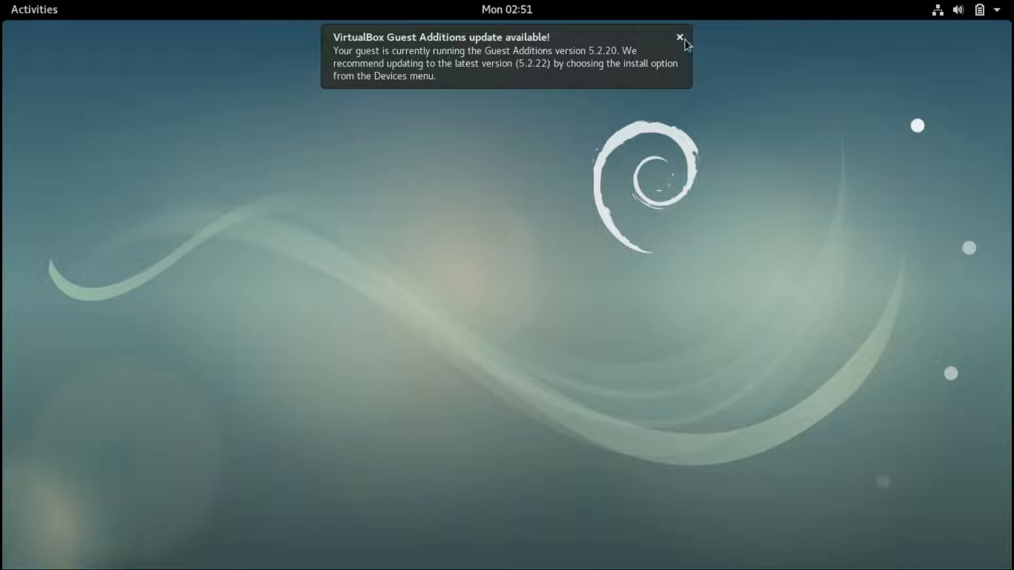
- Dismiss the VirtualBox Guest Additions update notification
{"action": "left_click", "coordinate": [679, 36]}
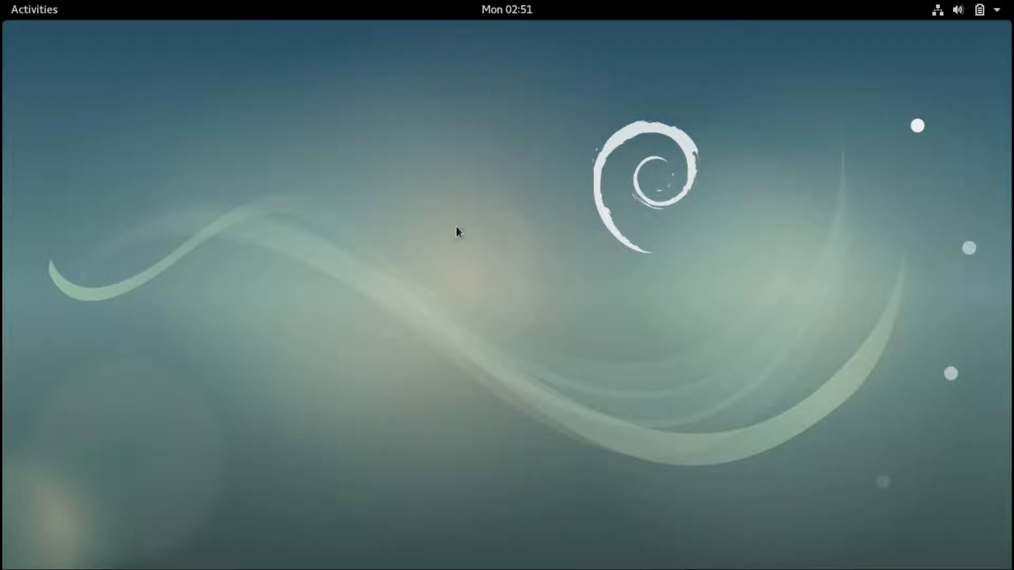
- Launch GNOME Settings from the desktop's right-click menu
{"action": "right_click", "coordinate": [456, 231]}
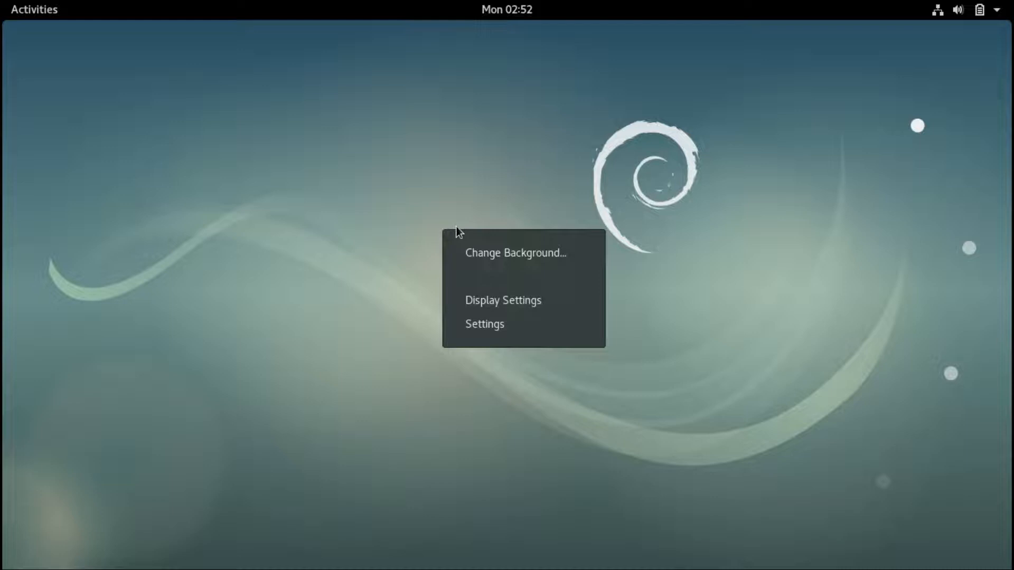
{"action": "left_click", "coordinate": [484, 323]}
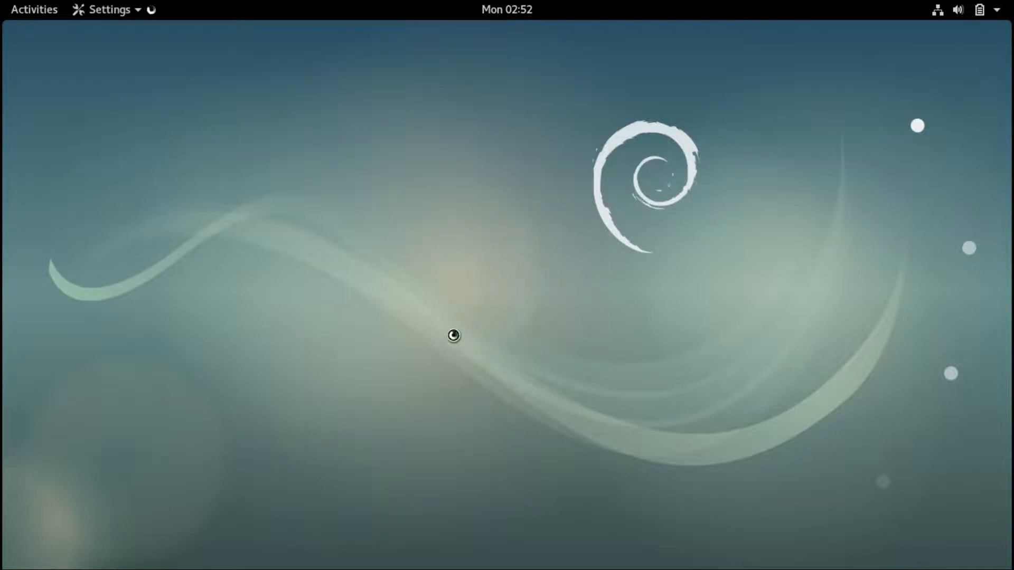
{"action": "left_click", "coordinate": [107, 10]}
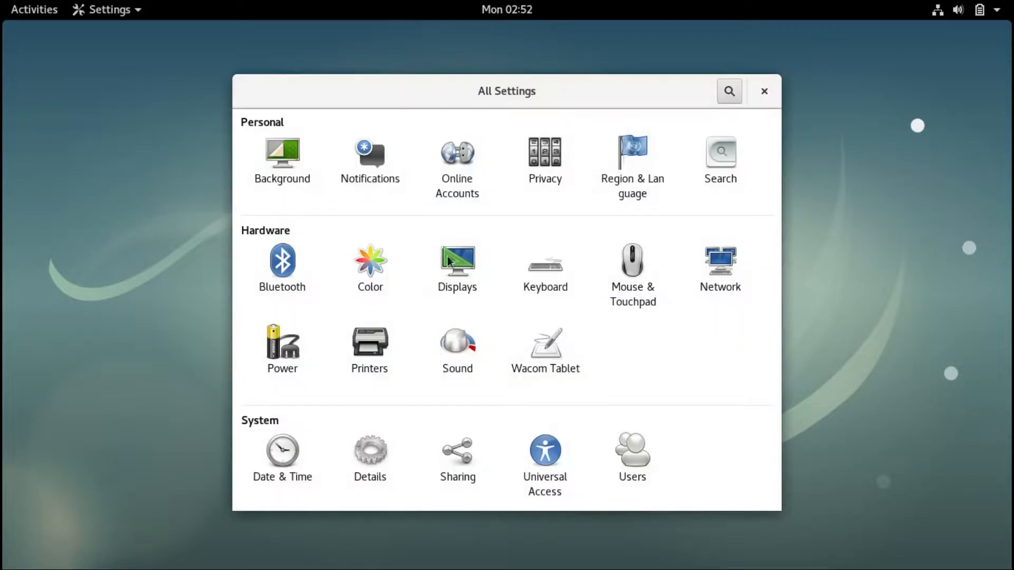
{"action": "mouse_move", "coordinate": [535, 362]}
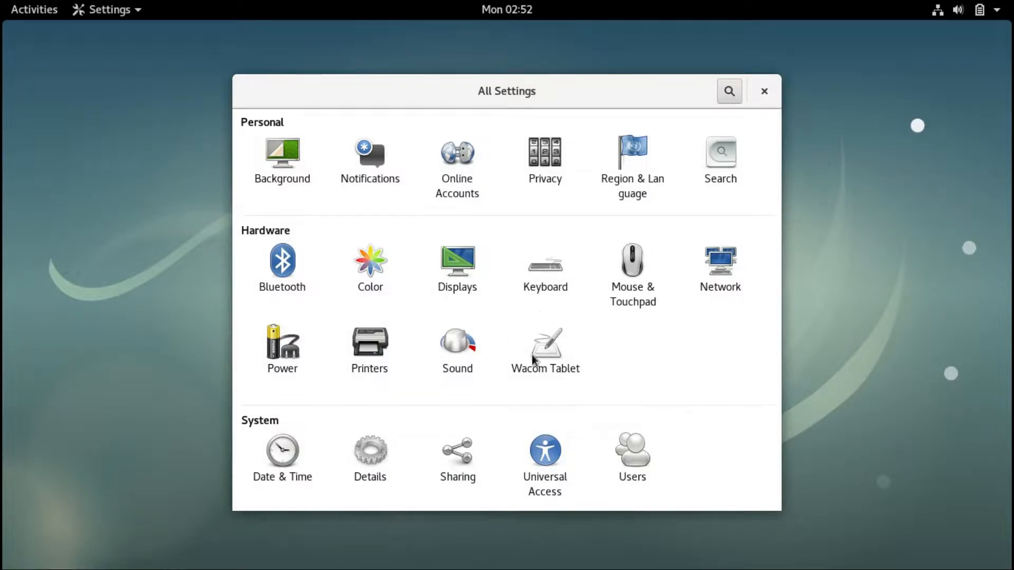
{"action": "mouse_move", "coordinate": [524, 410]}
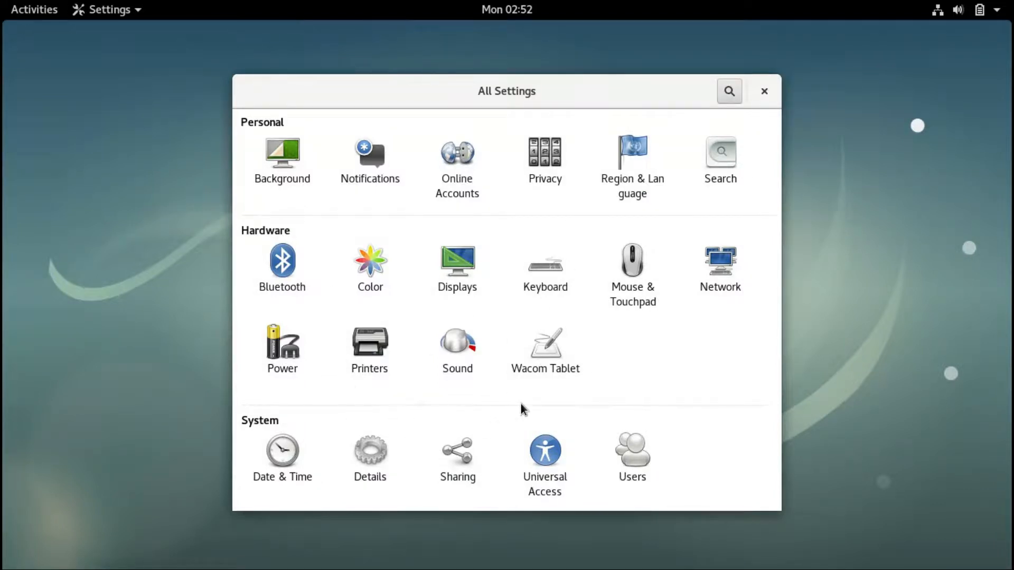
{"action": "mouse_move", "coordinate": [527, 377]}
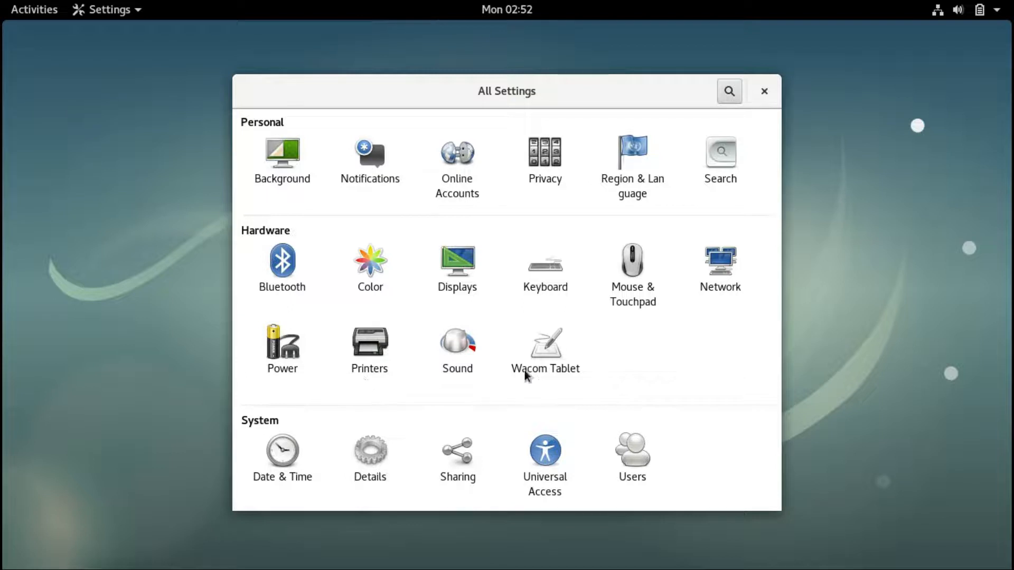
{"action": "mouse_move", "coordinate": [517, 171]}
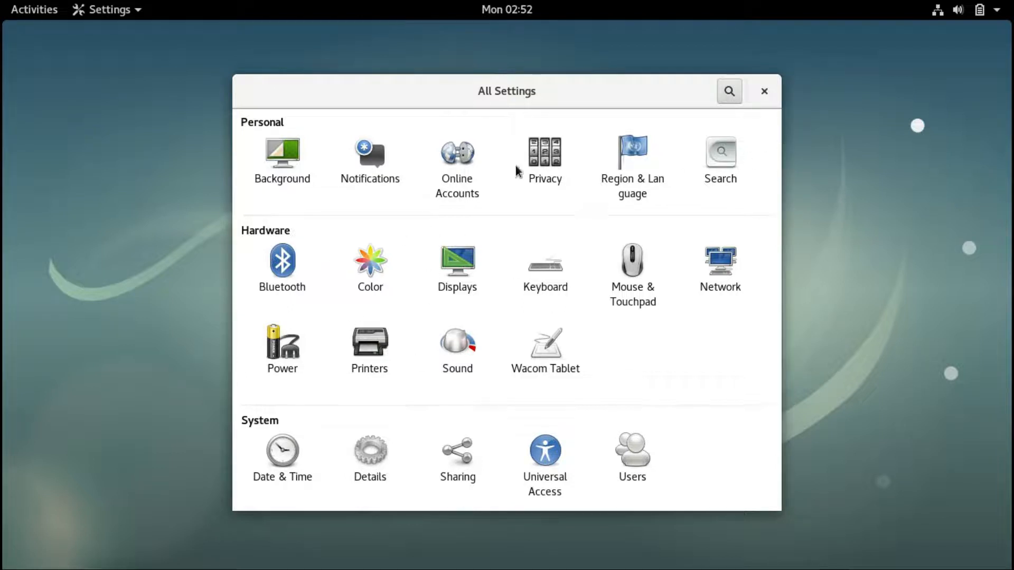
{"action": "mouse_move", "coordinate": [684, 344]}
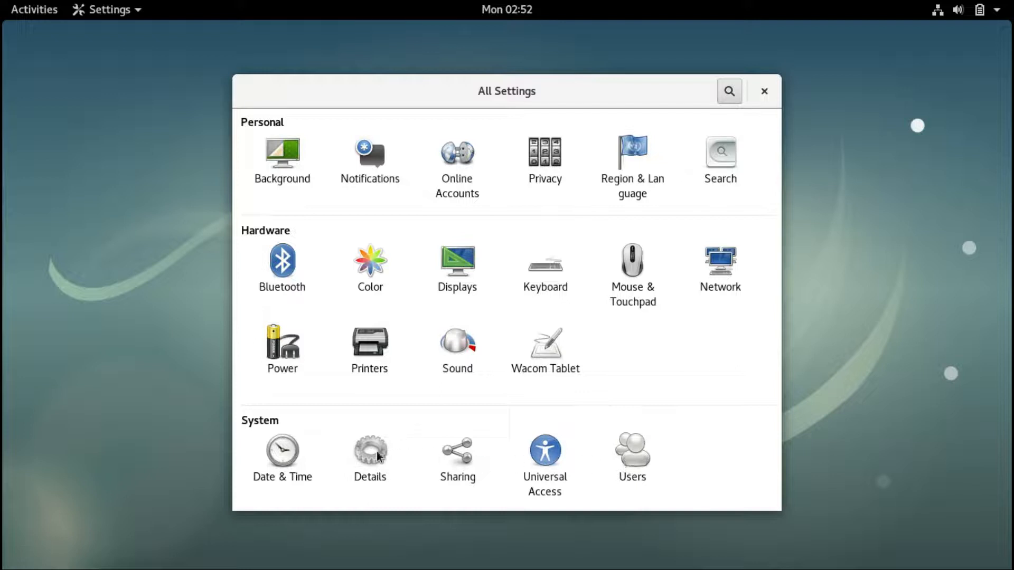
- View the Details overview and Removable Media pages, then return to All Settings
{"action": "left_click", "coordinate": [369, 451]}
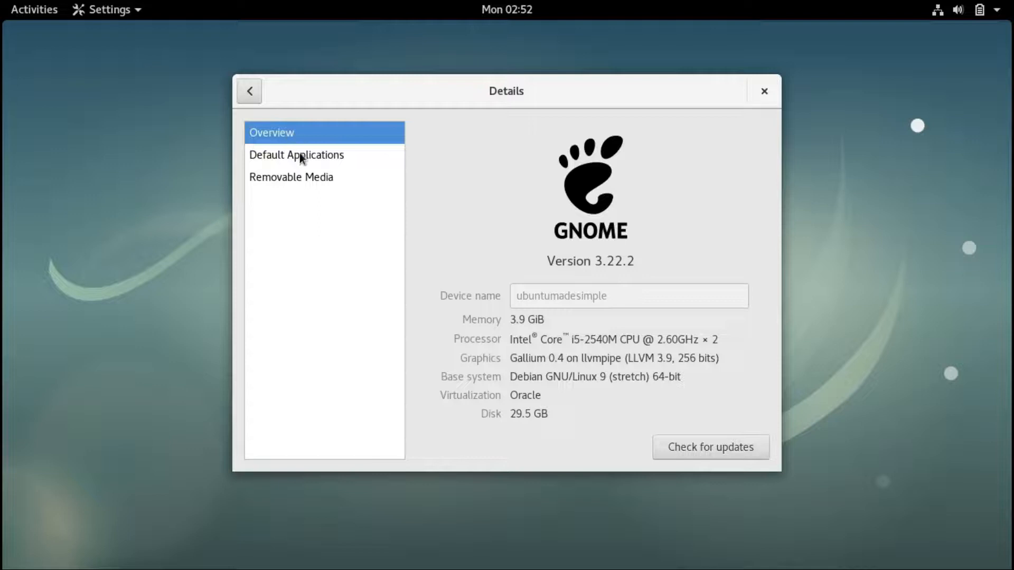
{"action": "left_click", "coordinate": [291, 177]}
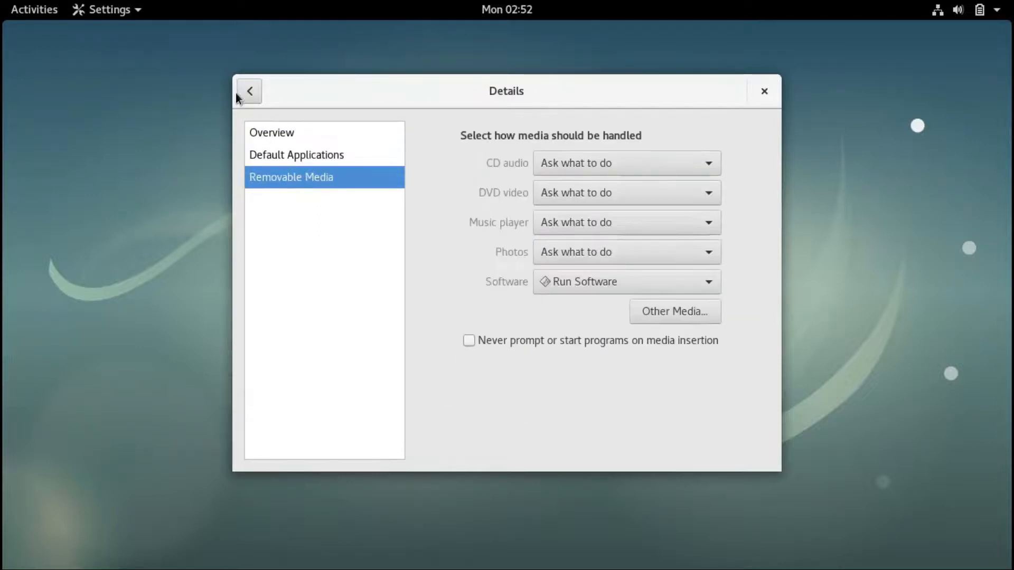
{"action": "left_click", "coordinate": [249, 91]}
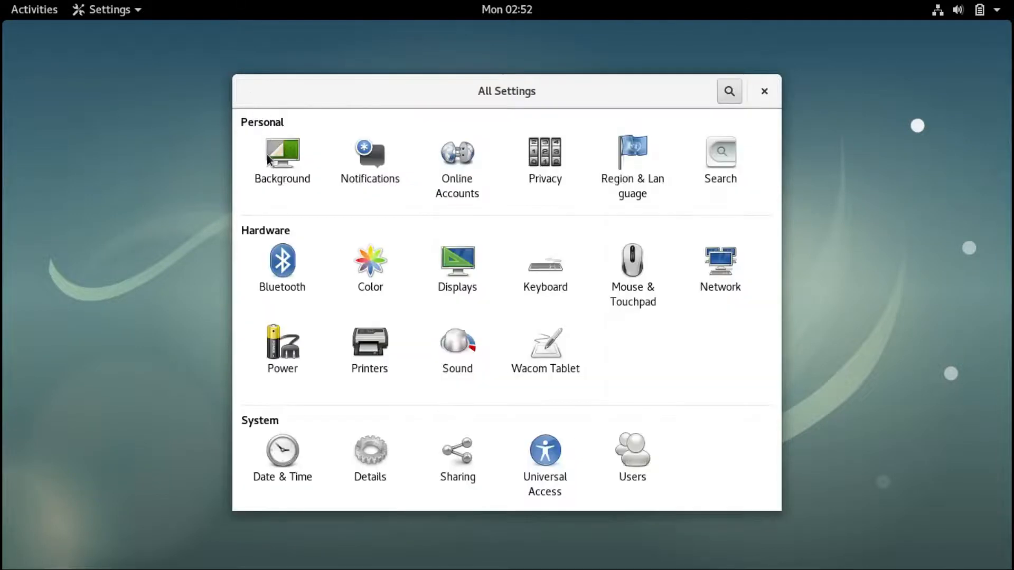
- Set the clouds-over-snowy-mountains photo from the Wallpapers picker as the desktop background
{"action": "left_click", "coordinate": [282, 154]}
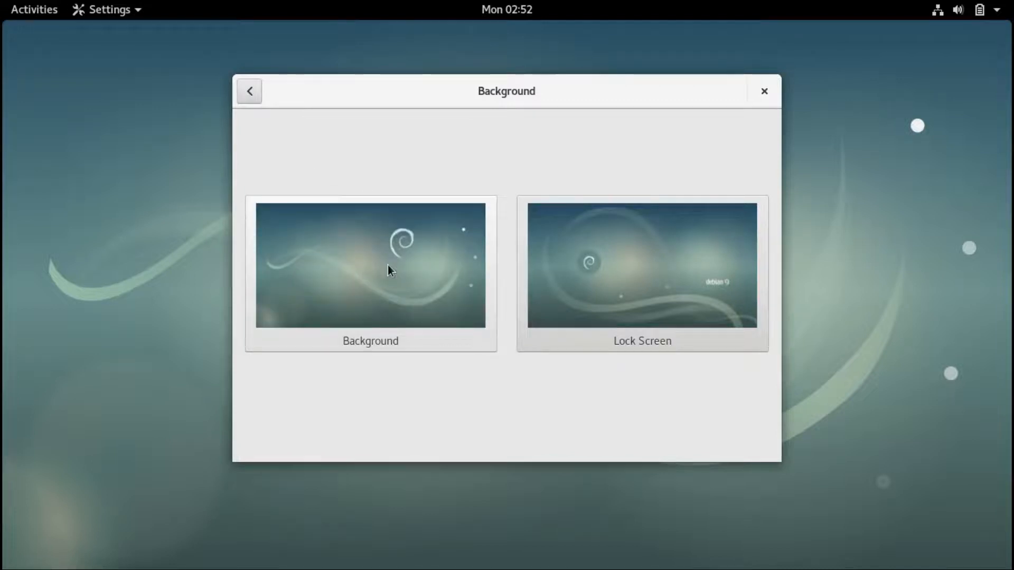
{"action": "left_click", "coordinate": [370, 265]}
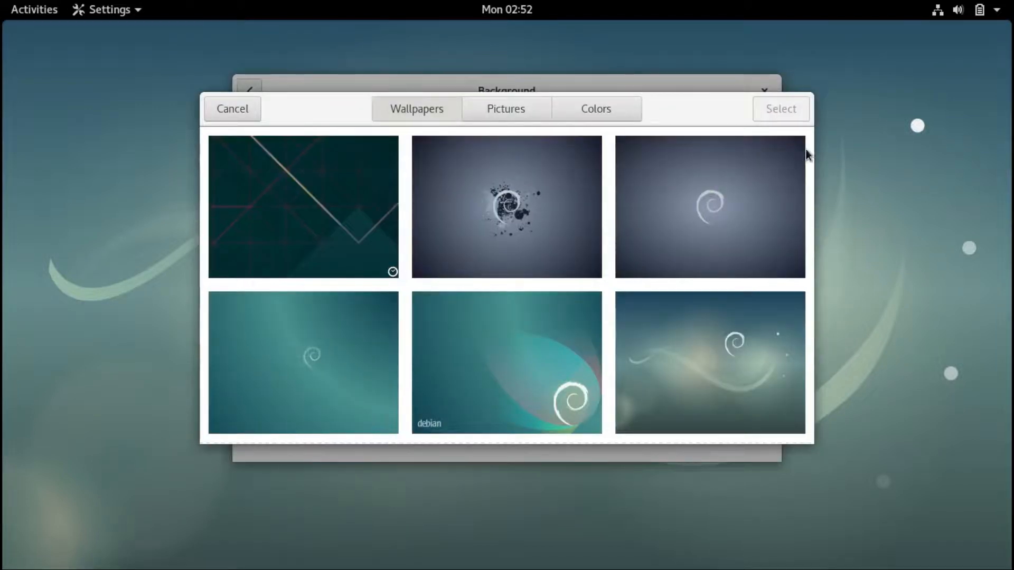
{"action": "mouse_move", "coordinate": [809, 189]}
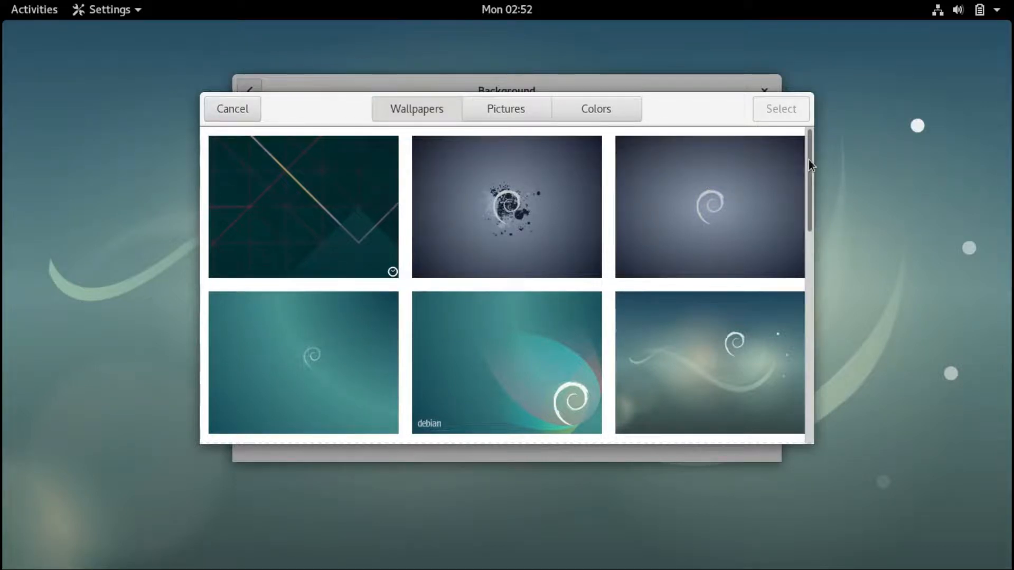
{"action": "scroll", "scroll_direction": "down", "scroll_amount": 3}
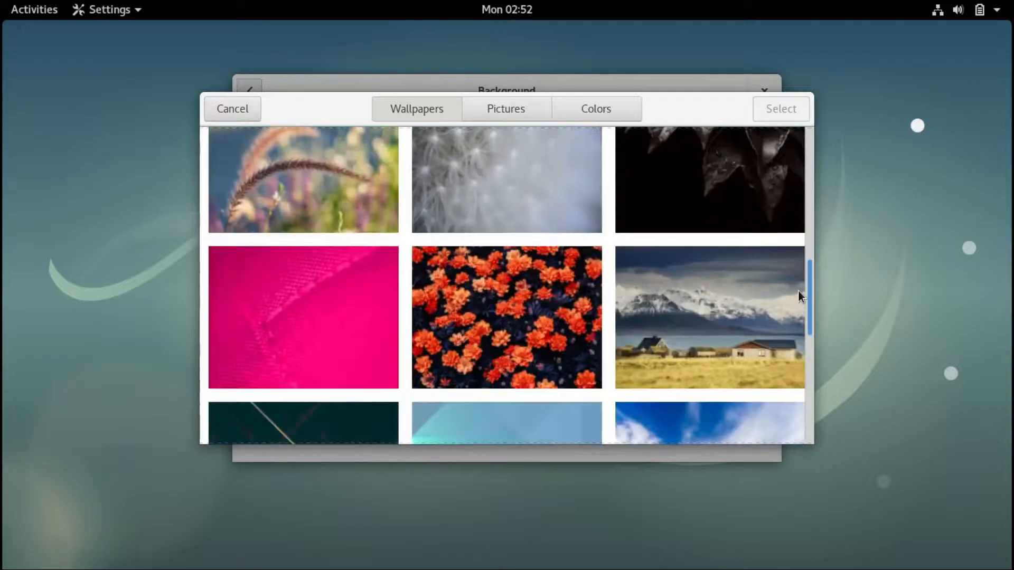
{"action": "scroll", "scroll_direction": "down", "scroll_amount": 3}
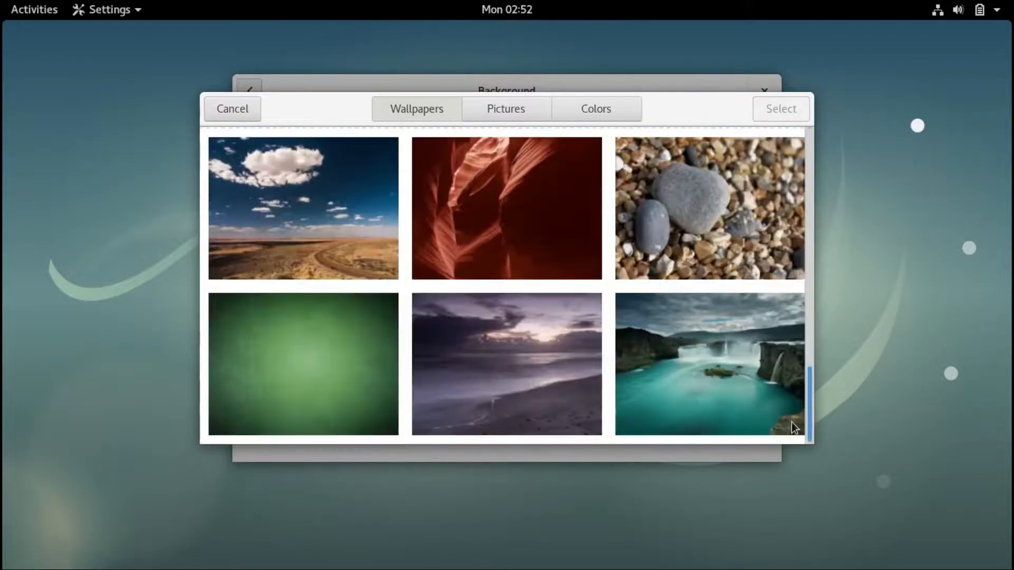
{"action": "scroll", "scroll_direction": "up", "scroll_amount": 3}
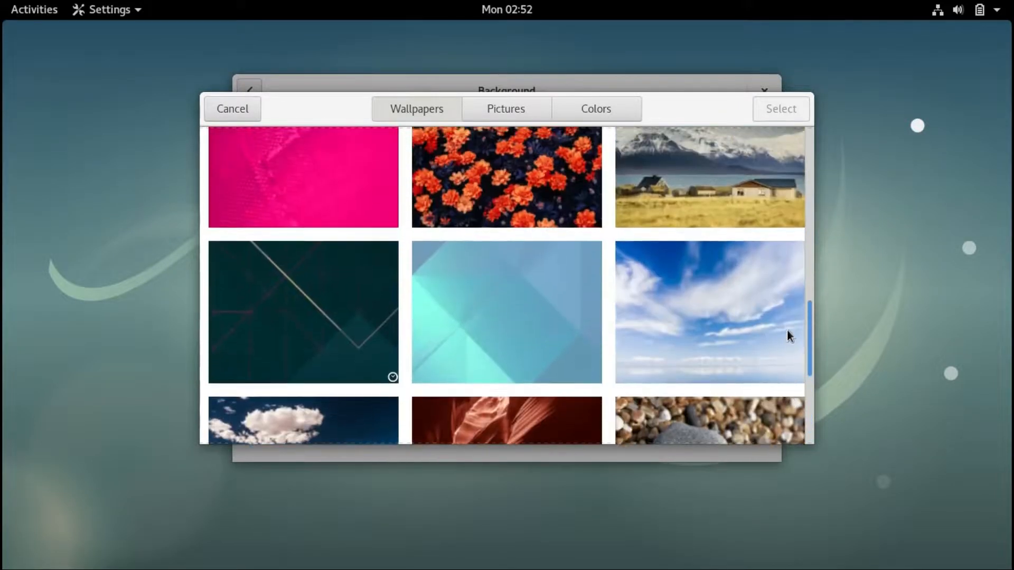
{"action": "scroll", "scroll_direction": "up", "scroll_amount": 3}
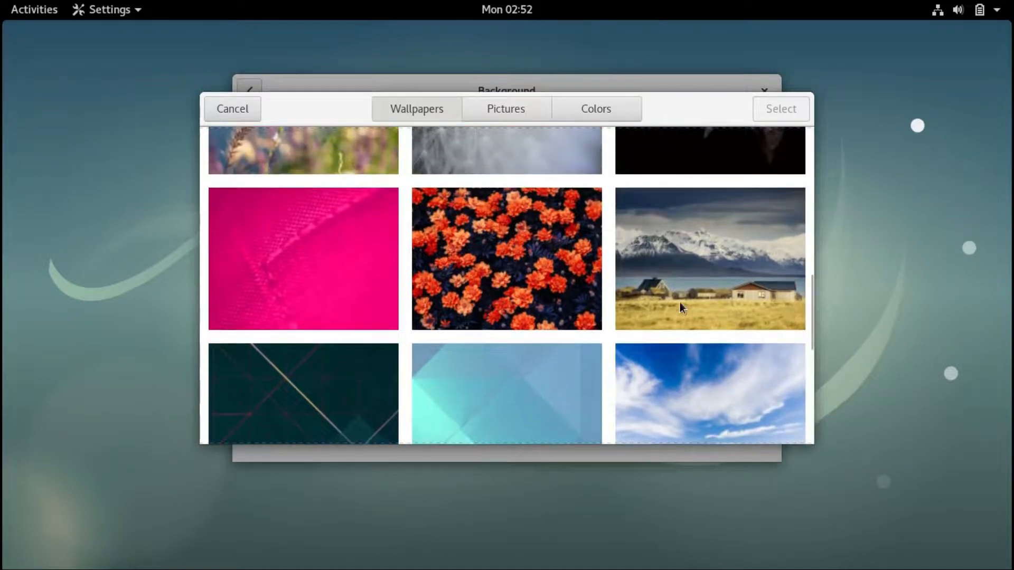
{"action": "left_click", "coordinate": [710, 368]}
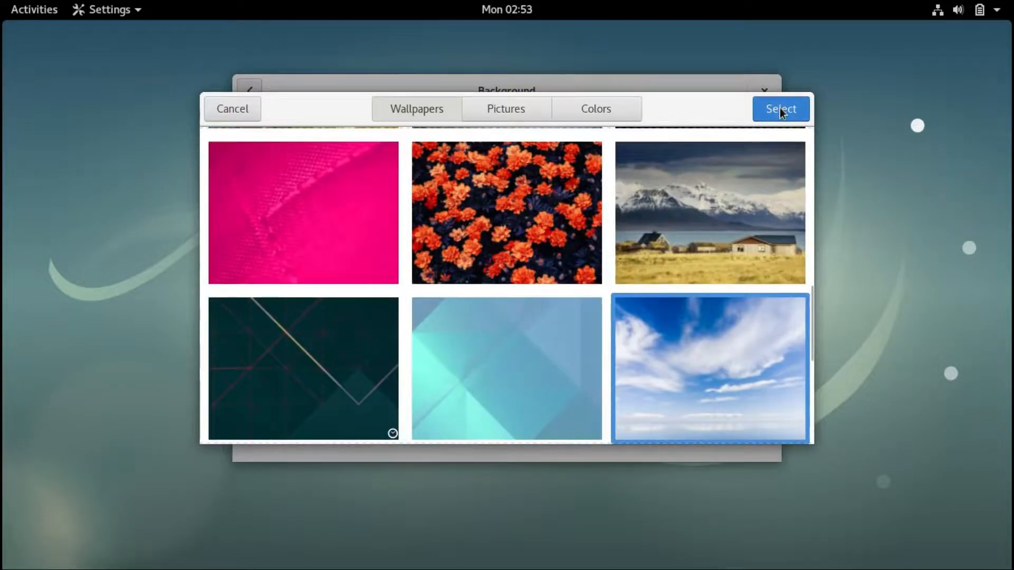
{"action": "left_click", "coordinate": [779, 109]}
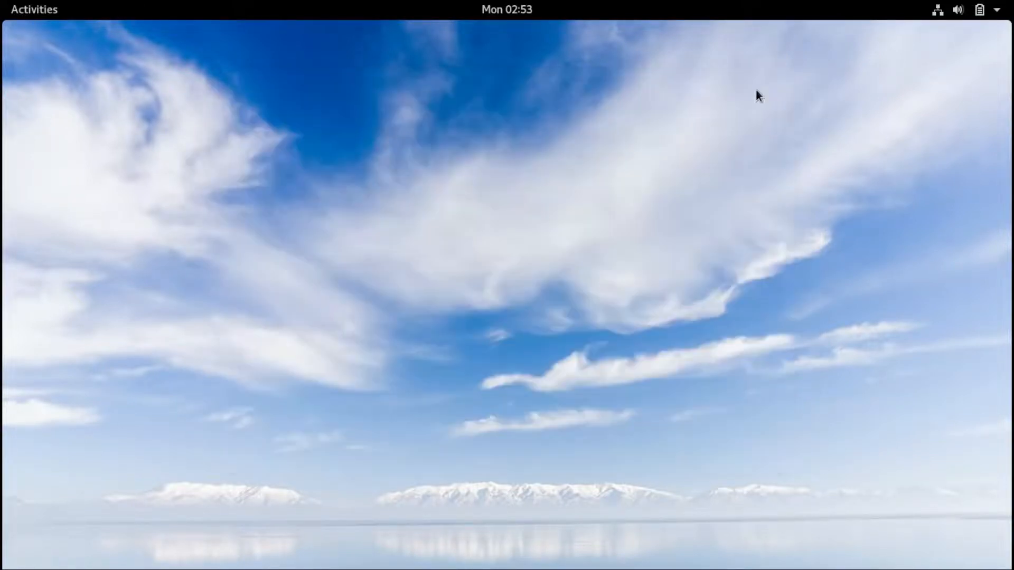
{"action": "left_click", "coordinate": [957, 9]}
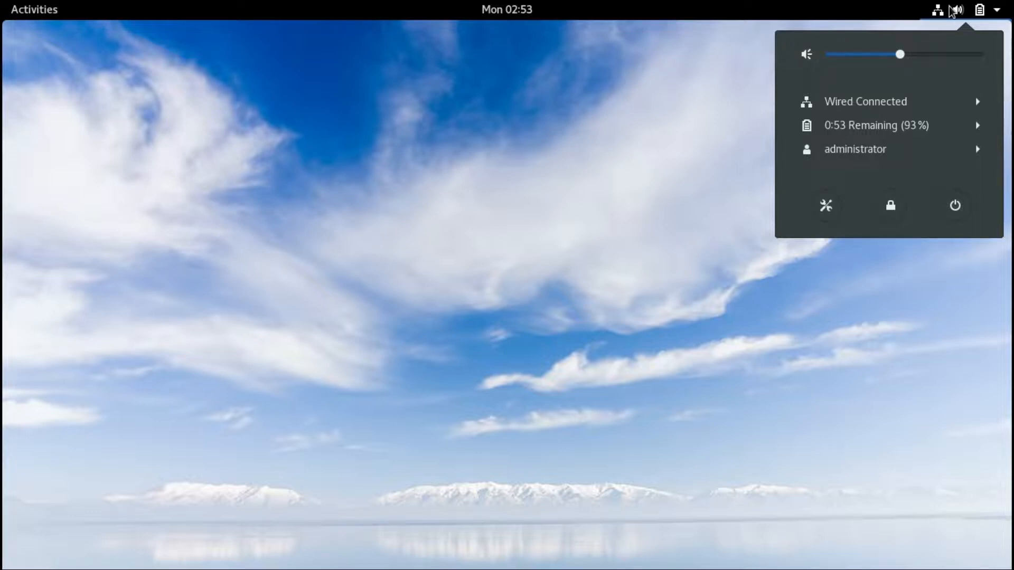
{"action": "left_click", "coordinate": [42, 13]}
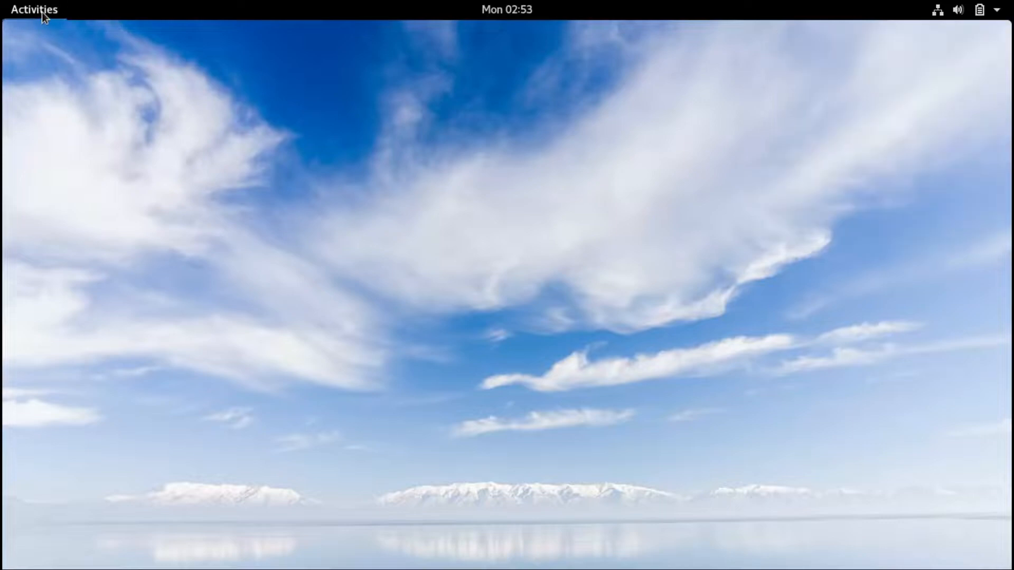
{"action": "left_click", "coordinate": [34, 9]}
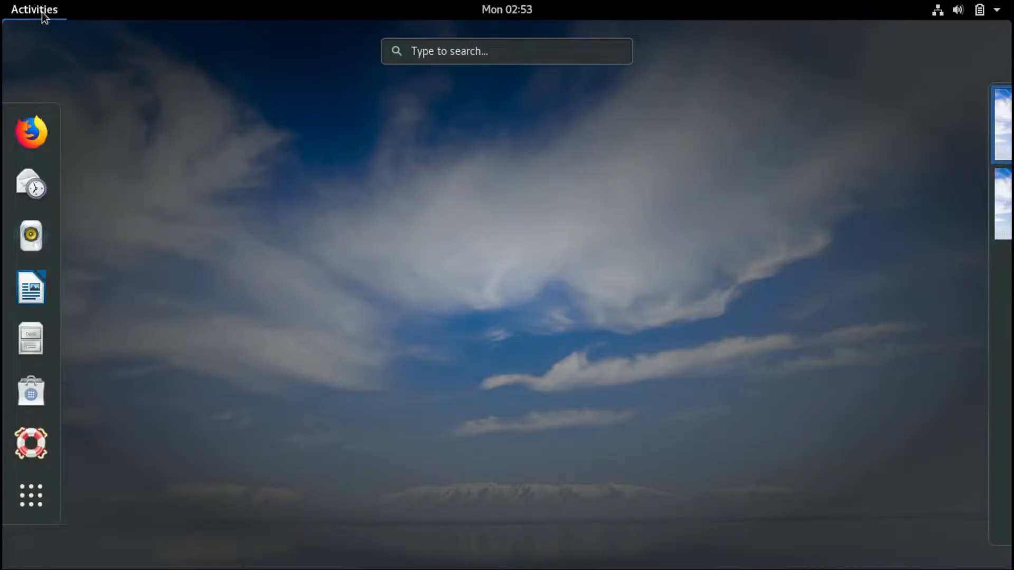
{"action": "mouse_move", "coordinate": [13, 140]}
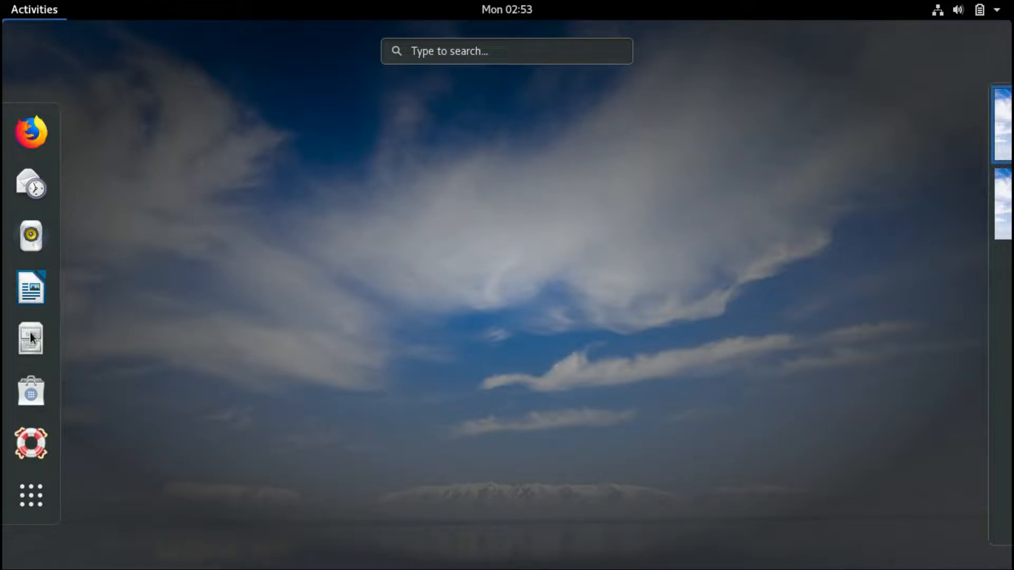
- Launch Files on the Home folder and view its About dialog (version 3.22.3)
{"action": "left_click", "coordinate": [31, 338]}
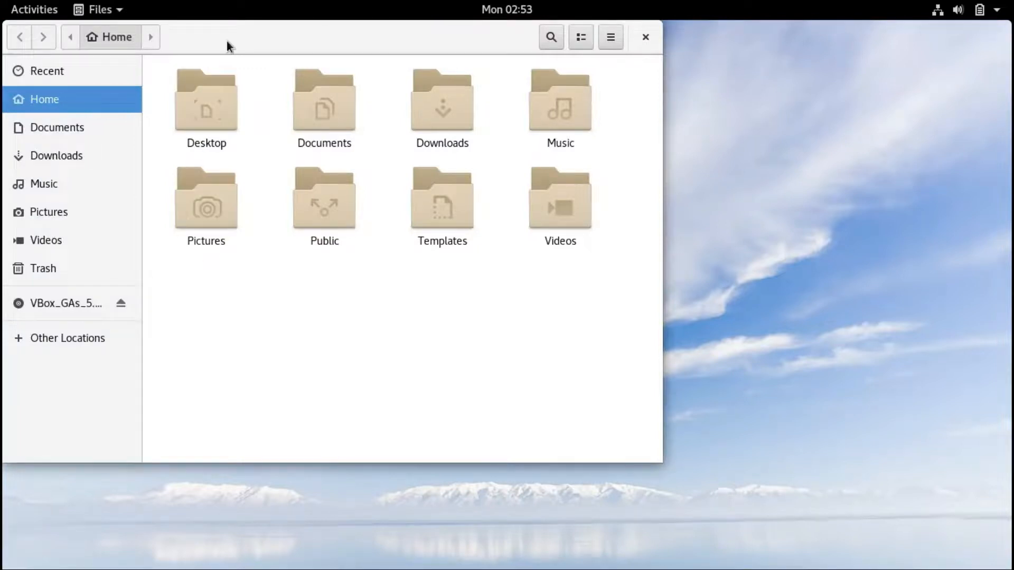
{"action": "left_click", "coordinate": [97, 10]}
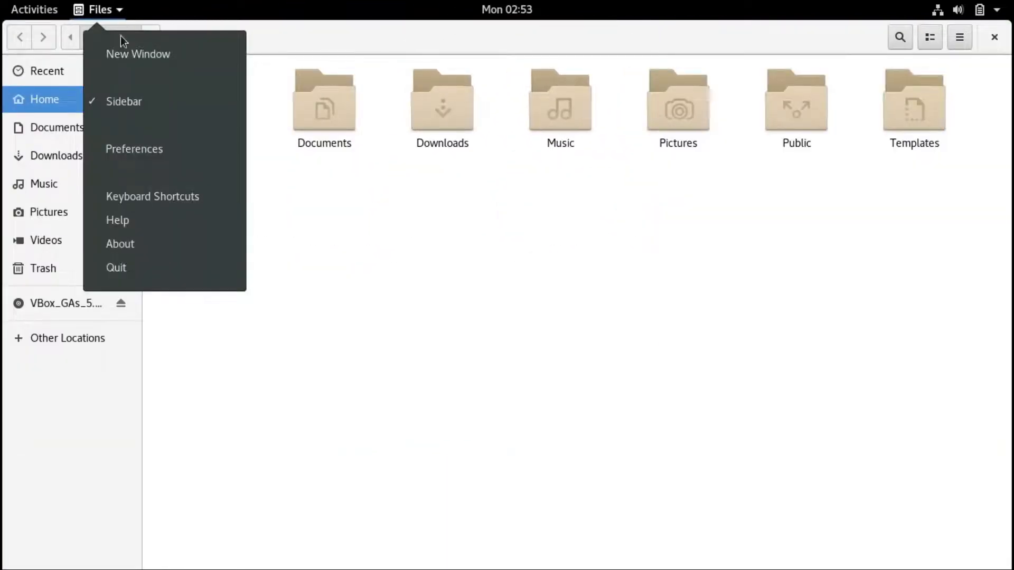
{"action": "left_click", "coordinate": [120, 244]}
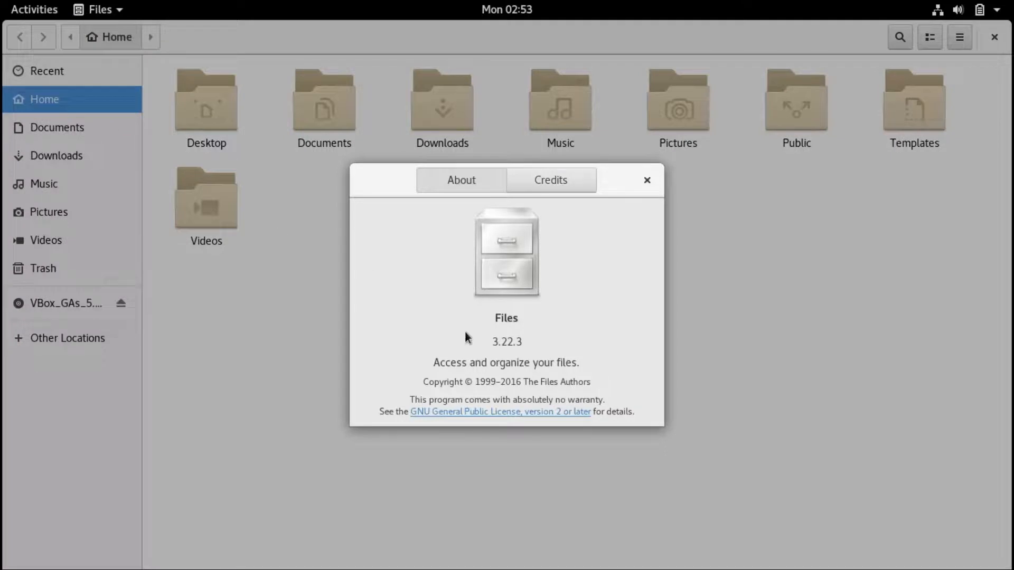
{"action": "mouse_move", "coordinate": [843, 61]}
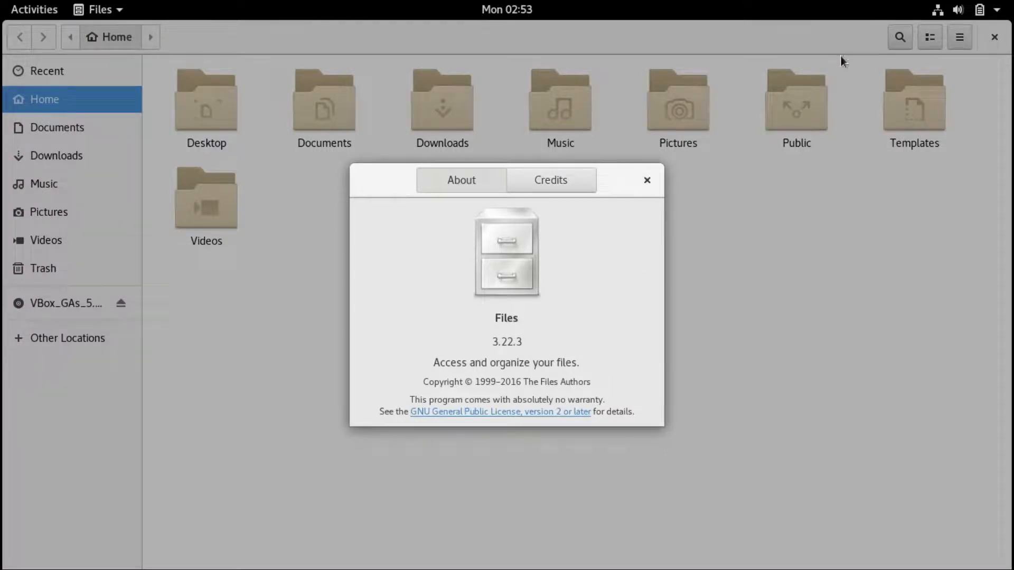
{"action": "left_click", "coordinate": [646, 179]}
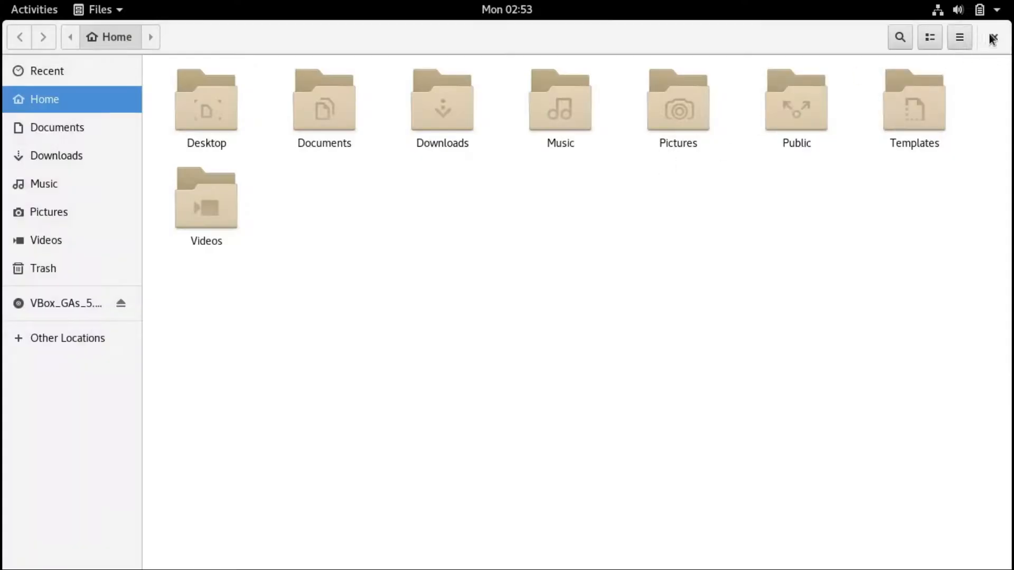
- Close Files and launch GNOME Software from the Activities dash
{"action": "left_click", "coordinate": [995, 36]}
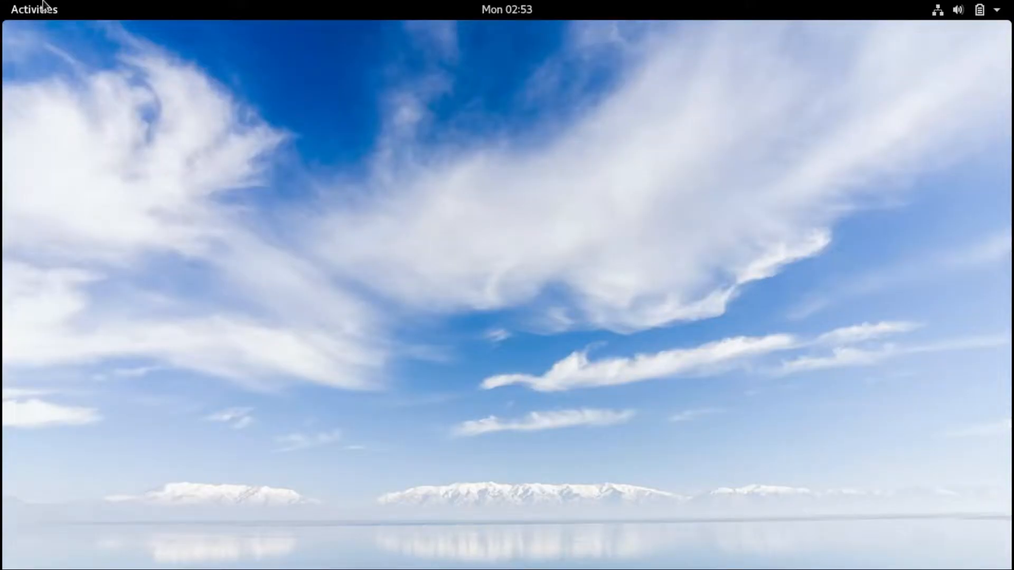
{"action": "left_click", "coordinate": [34, 9]}
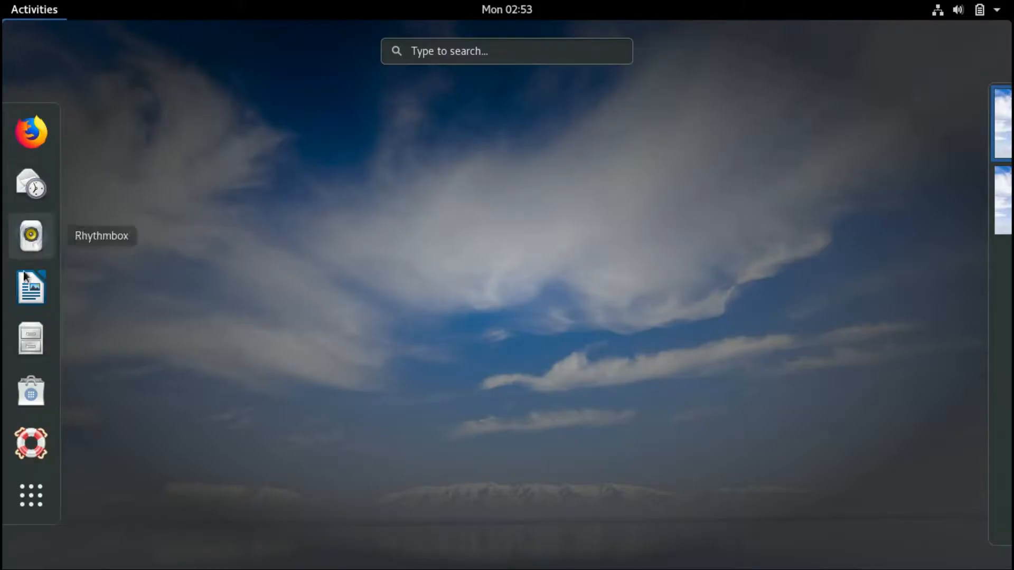
{"action": "mouse_move", "coordinate": [31, 391]}
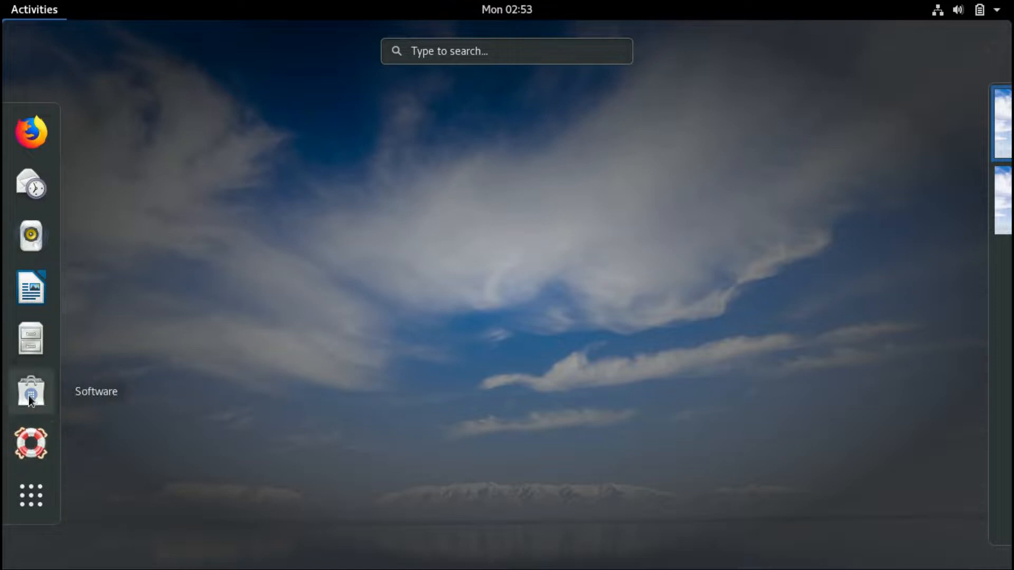
{"action": "left_click", "coordinate": [31, 390]}
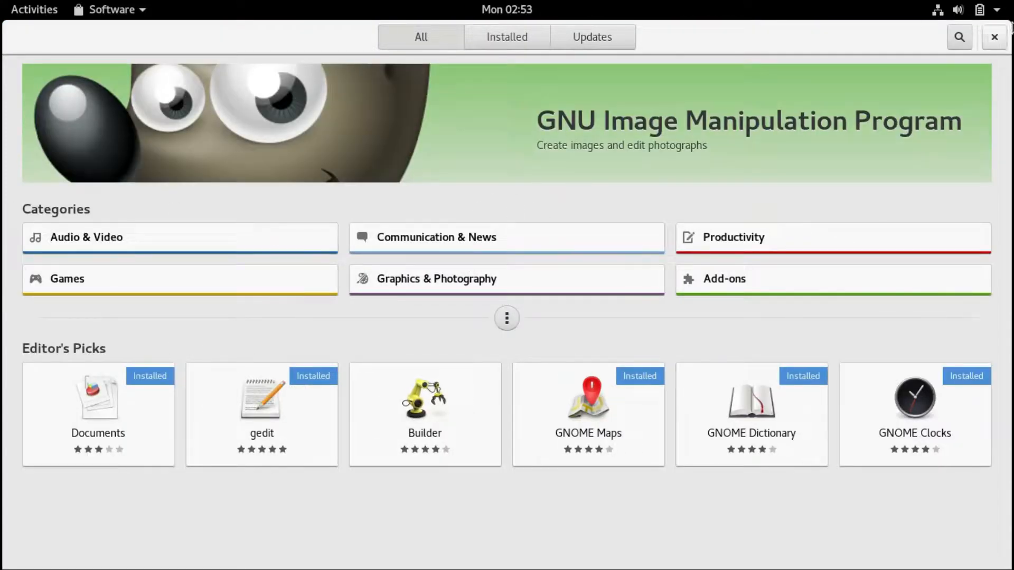
- Search 'vlc', start installing VLC media player and authenticate as administrator
{"action": "left_click", "coordinate": [960, 37]}
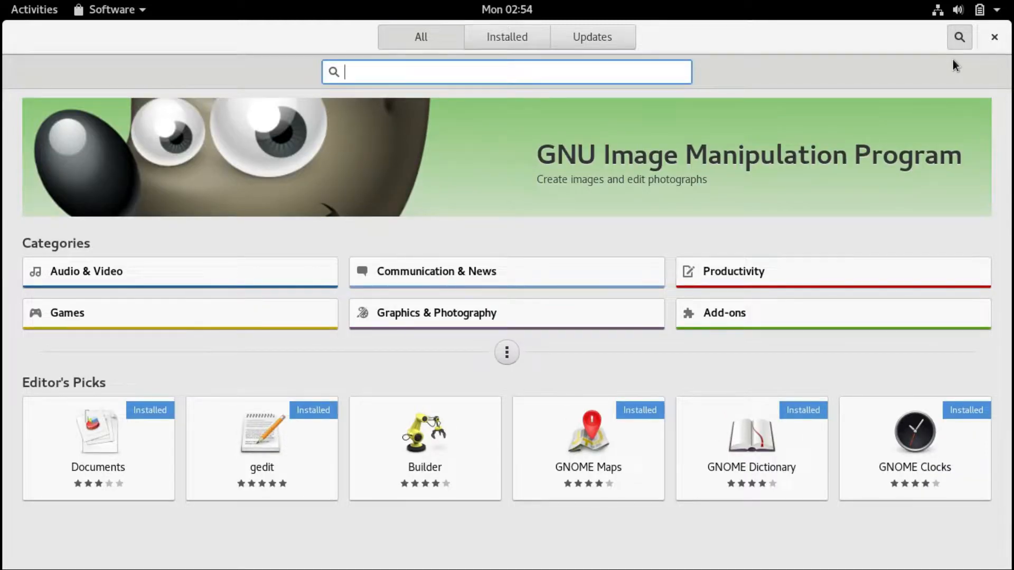
{"action": "type", "text": "vlc"}
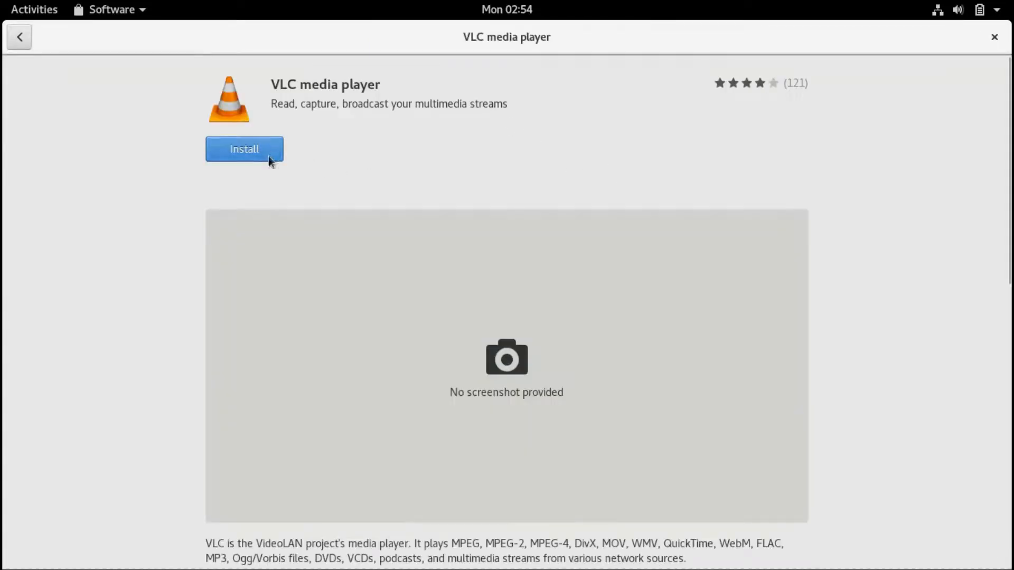
{"action": "left_click", "coordinate": [244, 149]}
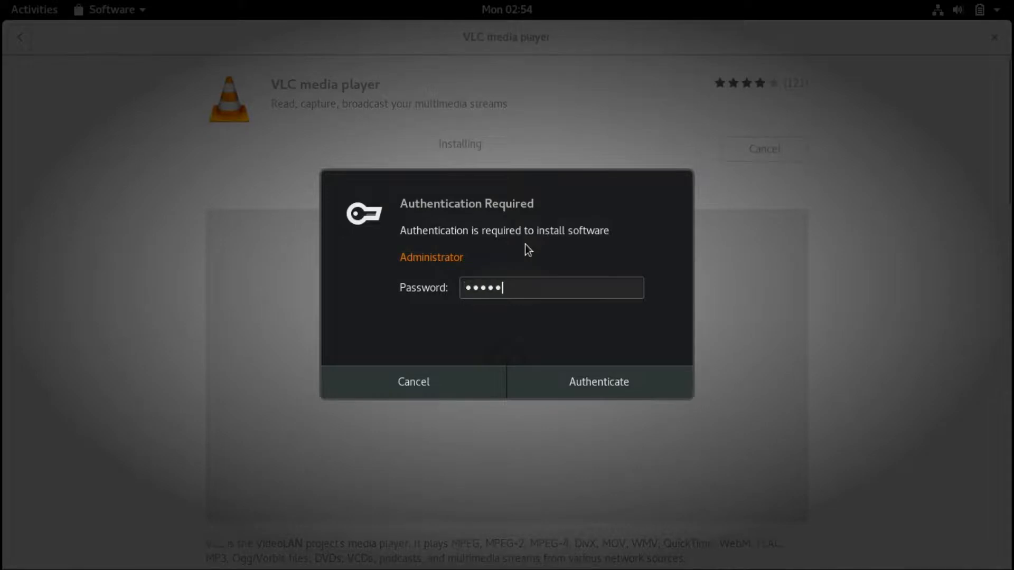
{"action": "left_click", "coordinate": [598, 381]}
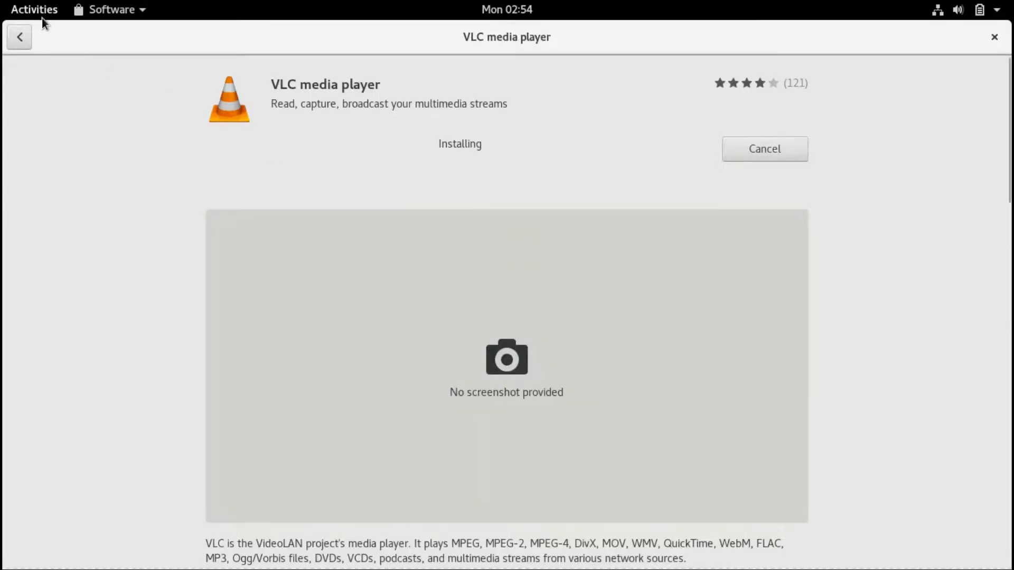
- Show the All applications grid from Activities and focus its search field
{"action": "left_click", "coordinate": [34, 10]}
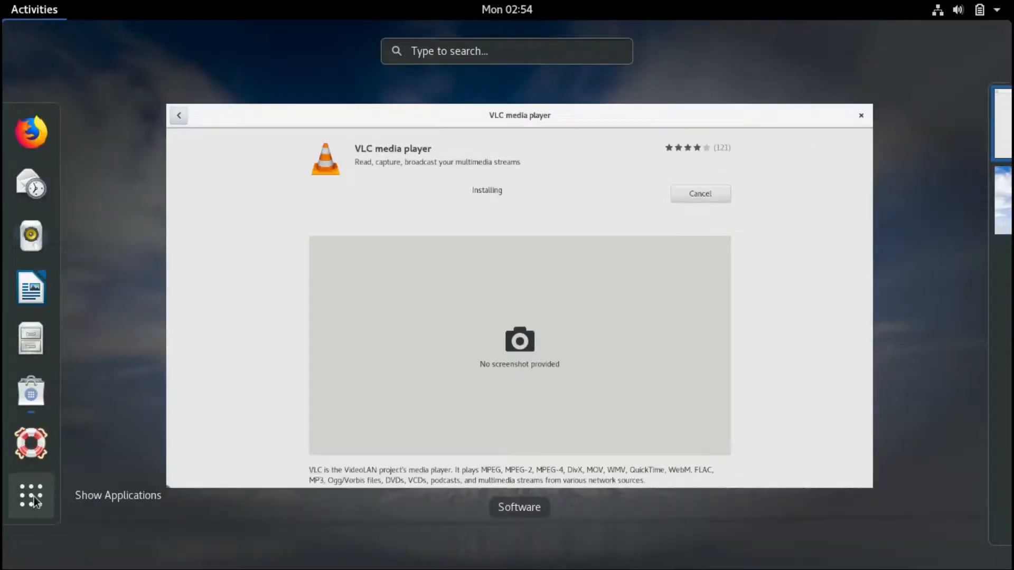
{"action": "left_click", "coordinate": [31, 496]}
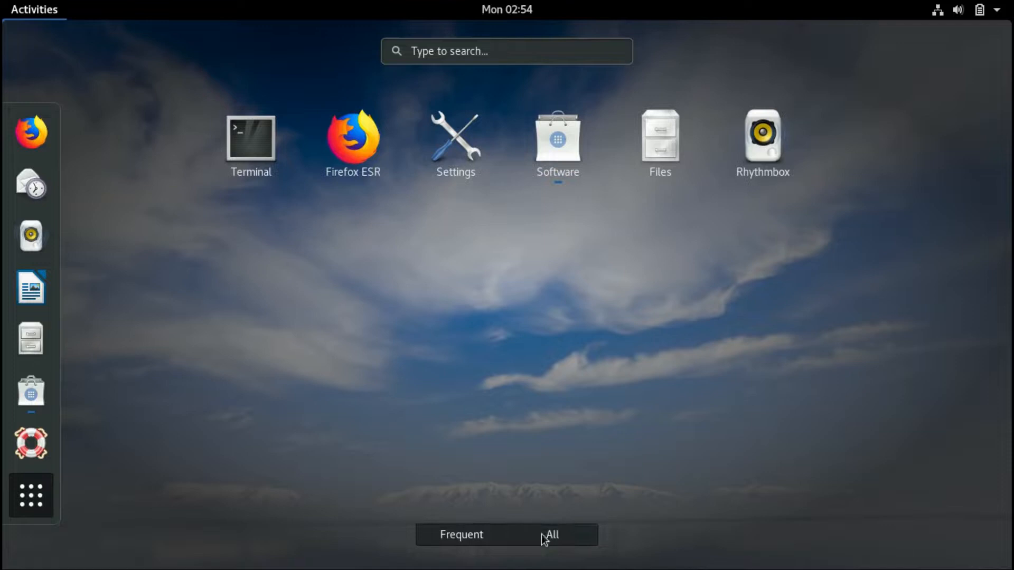
{"action": "left_click", "coordinate": [551, 535]}
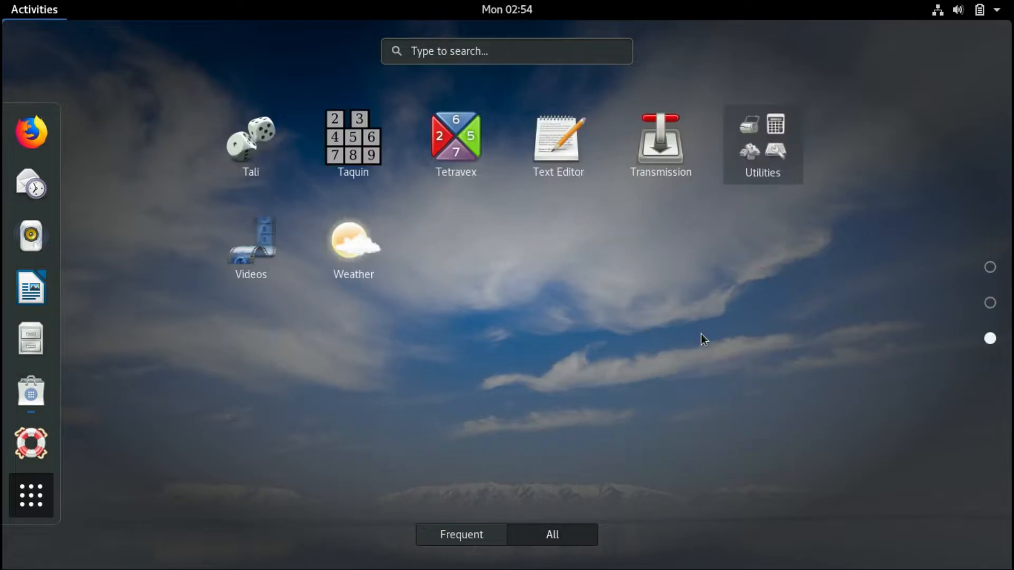
{"action": "mouse_move", "coordinate": [833, 165]}
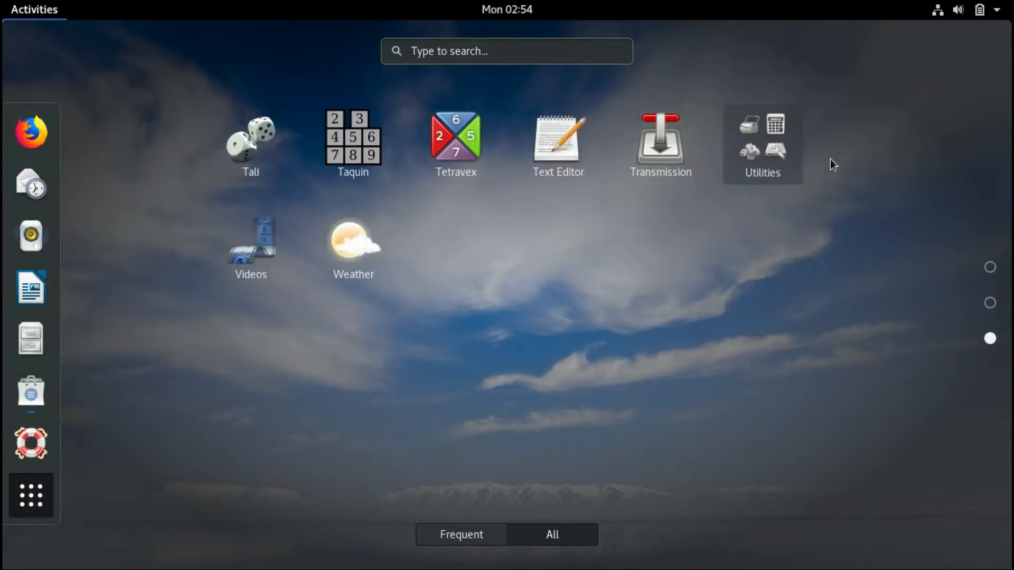
{"action": "left_click", "coordinate": [506, 51]}
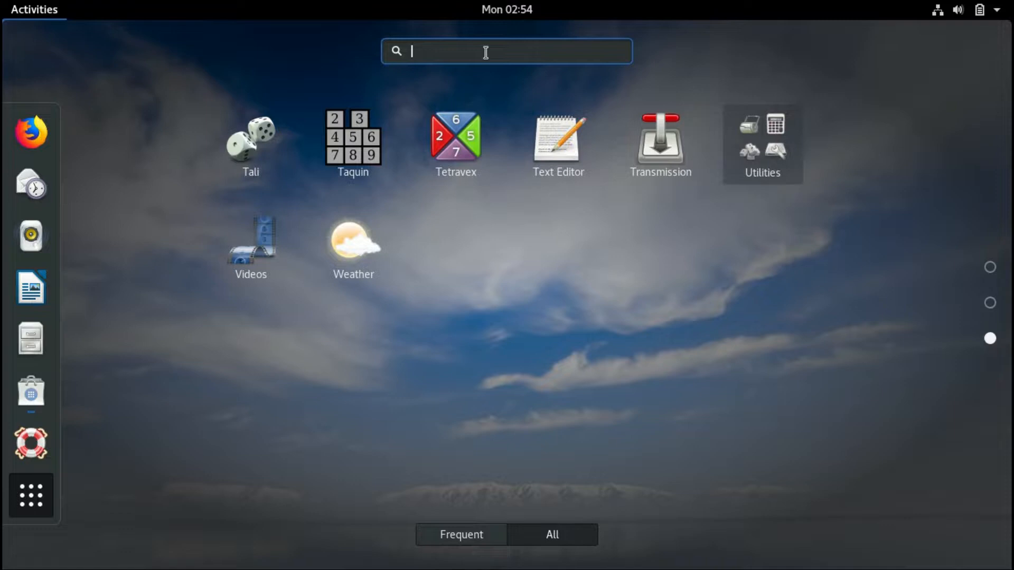
- Launch System Monitor via 'sys' search, show the Resources graphs, and close Software
{"action": "type", "text": "sys"}
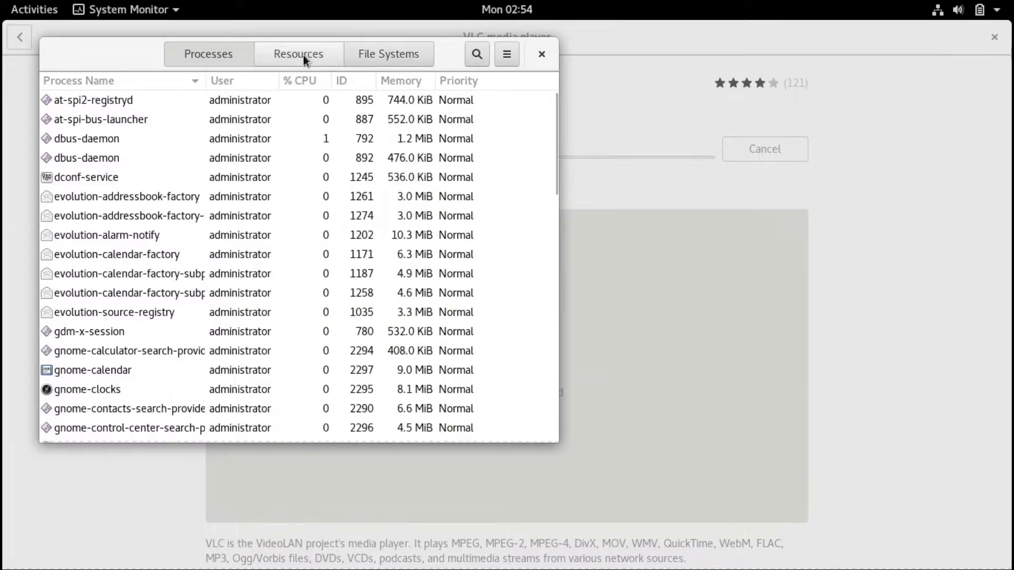
{"action": "left_click", "coordinate": [297, 54]}
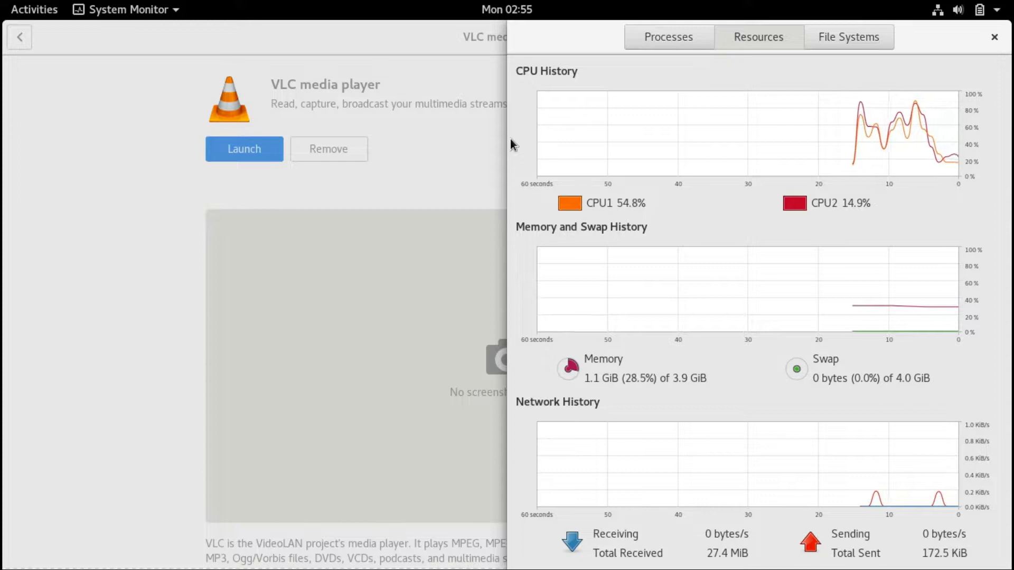
{"action": "mouse_move", "coordinate": [497, 140]}
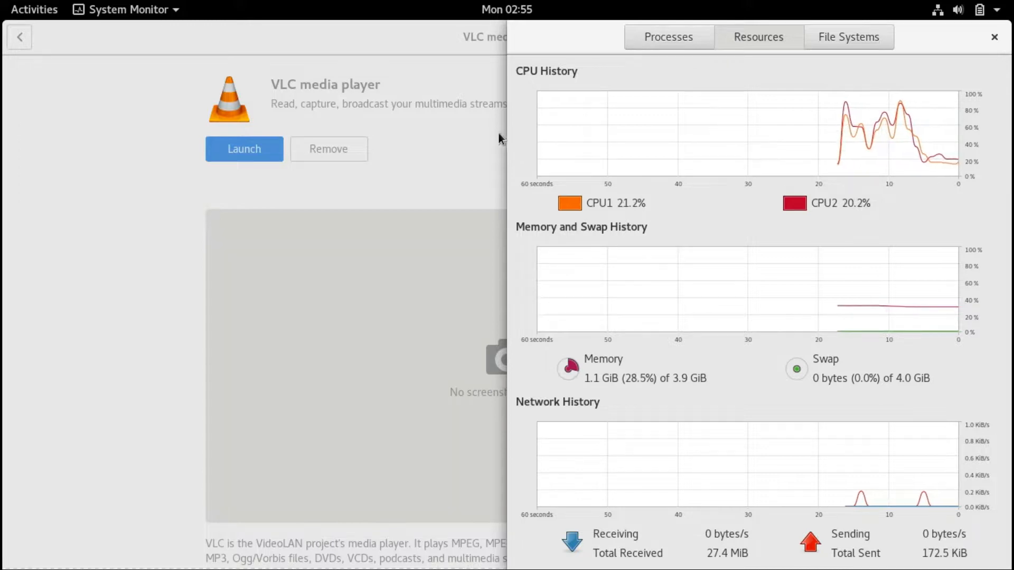
{"action": "left_click", "coordinate": [995, 36]}
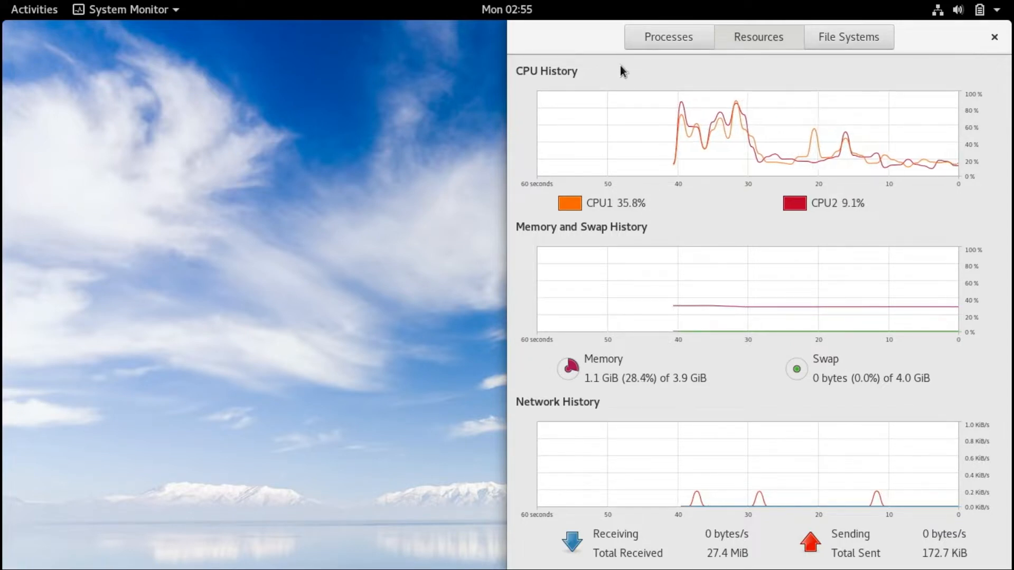
{"action": "mouse_move", "coordinate": [362, 30]}
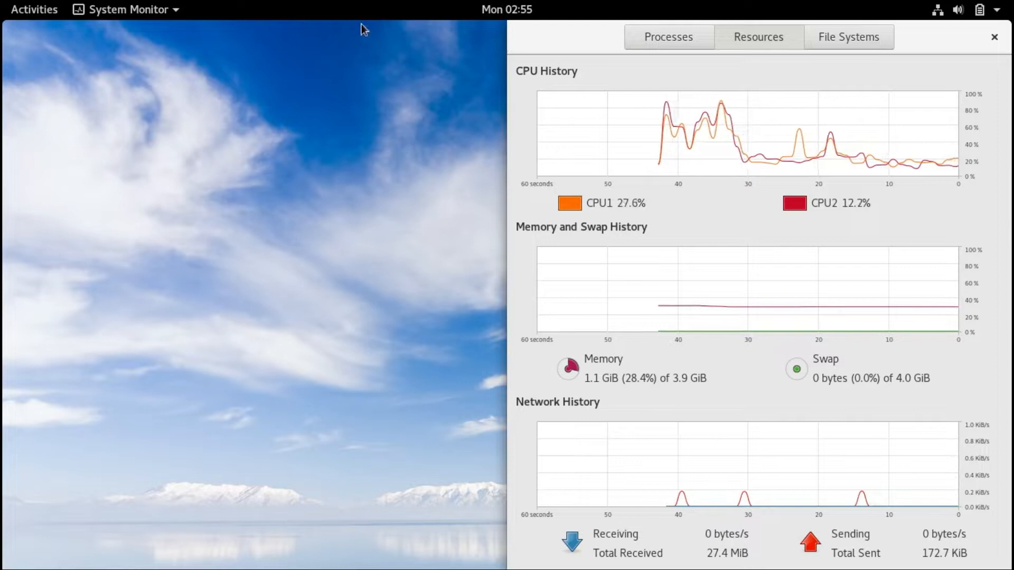
{"action": "mouse_move", "coordinate": [130, 64]}
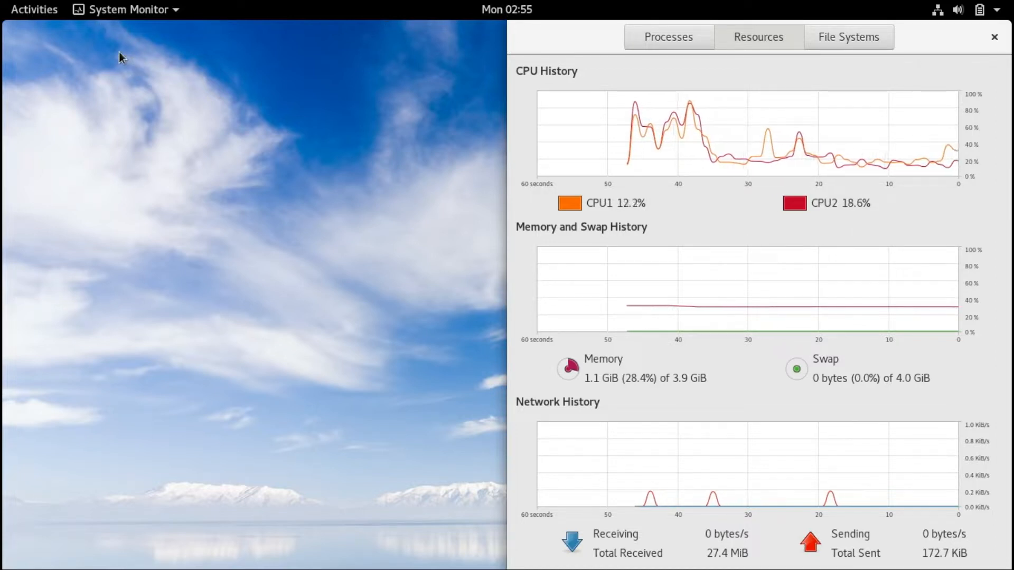
{"action": "mouse_move", "coordinate": [277, 155]}
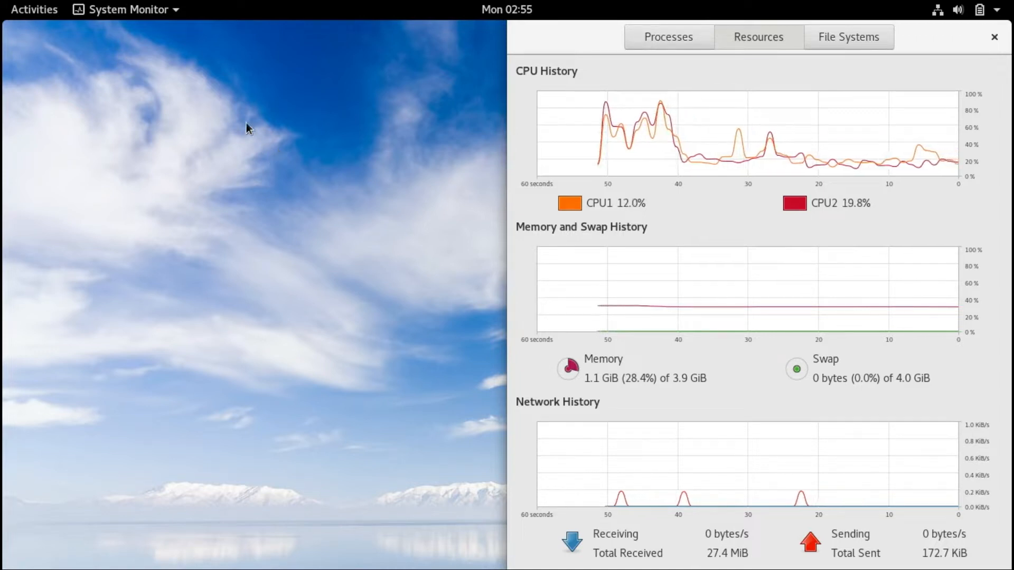
- Launch Terminal via 'ter' search and run uname -r, showing kernel 4.9.0-8-amd64
{"action": "left_click", "coordinate": [33, 9]}
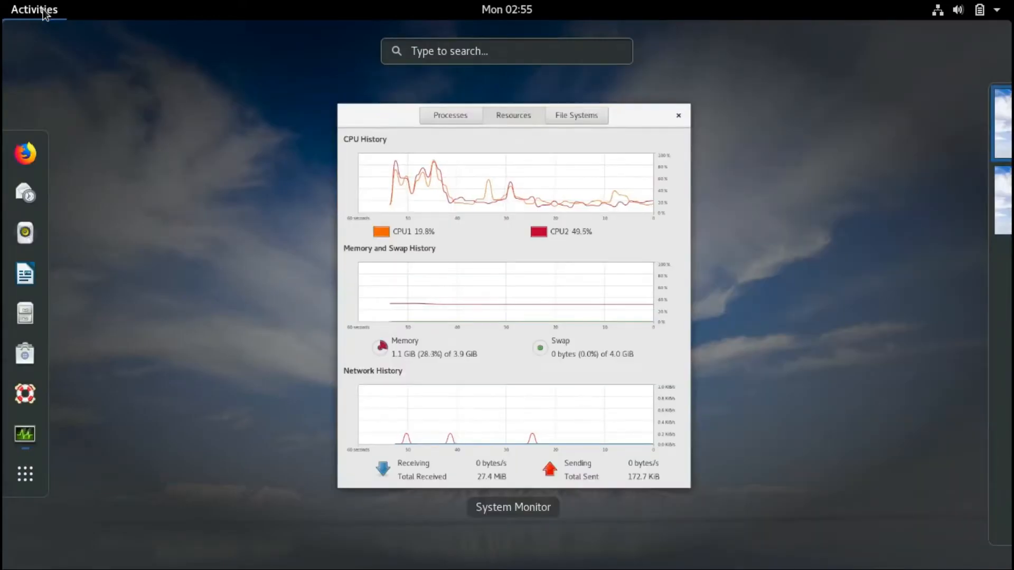
{"action": "type", "text": "ter"}
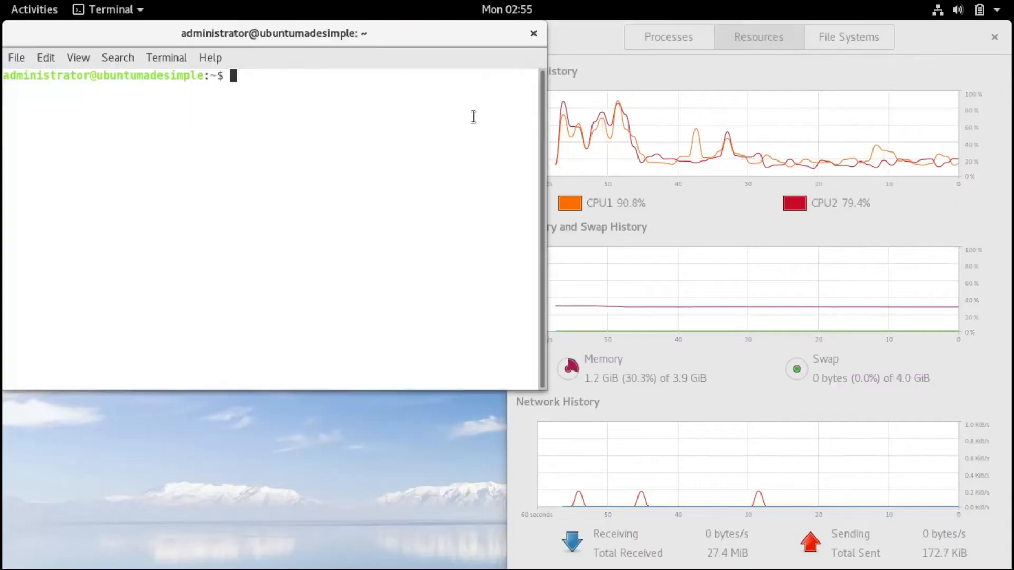
{"action": "type", "text": "uname"}
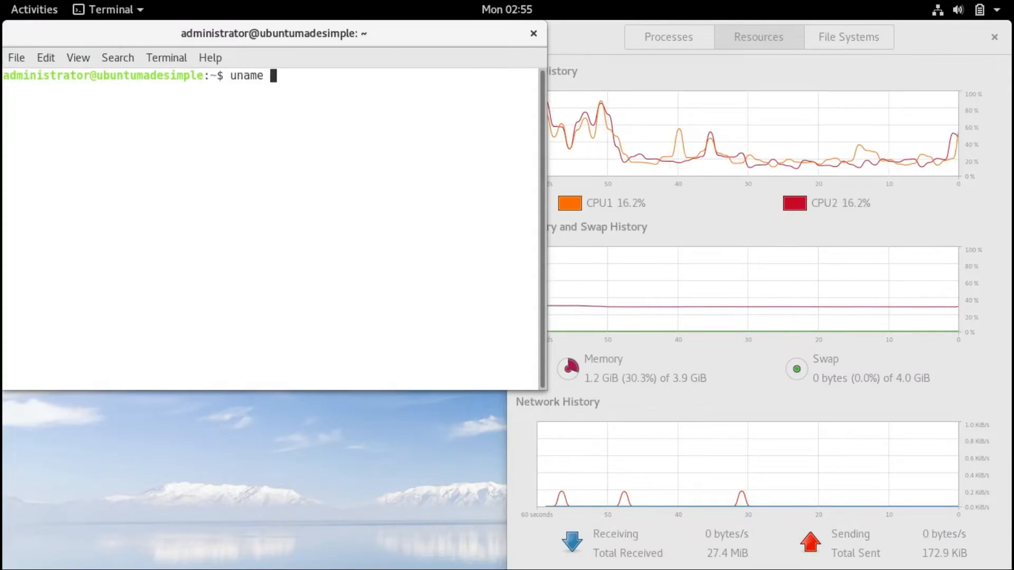
{"action": "type", "text": "-r"}
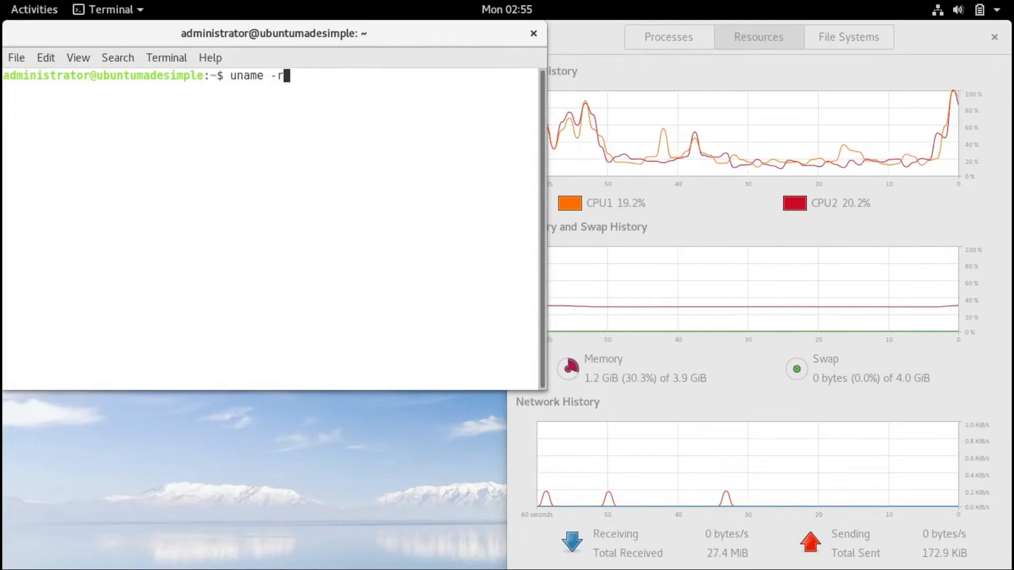
{"action": "key", "text": "Return"}
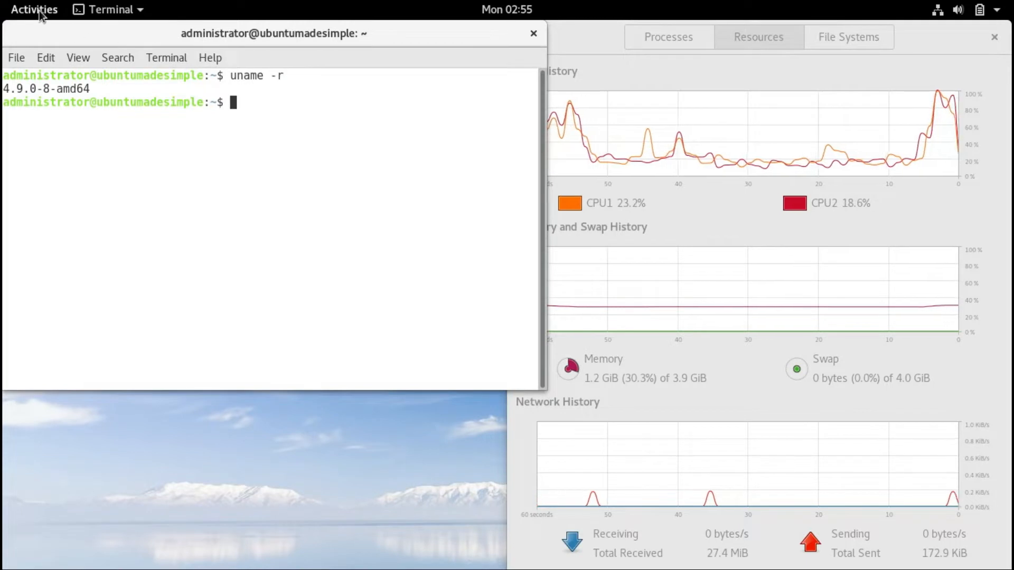
{"action": "left_click", "coordinate": [34, 10]}
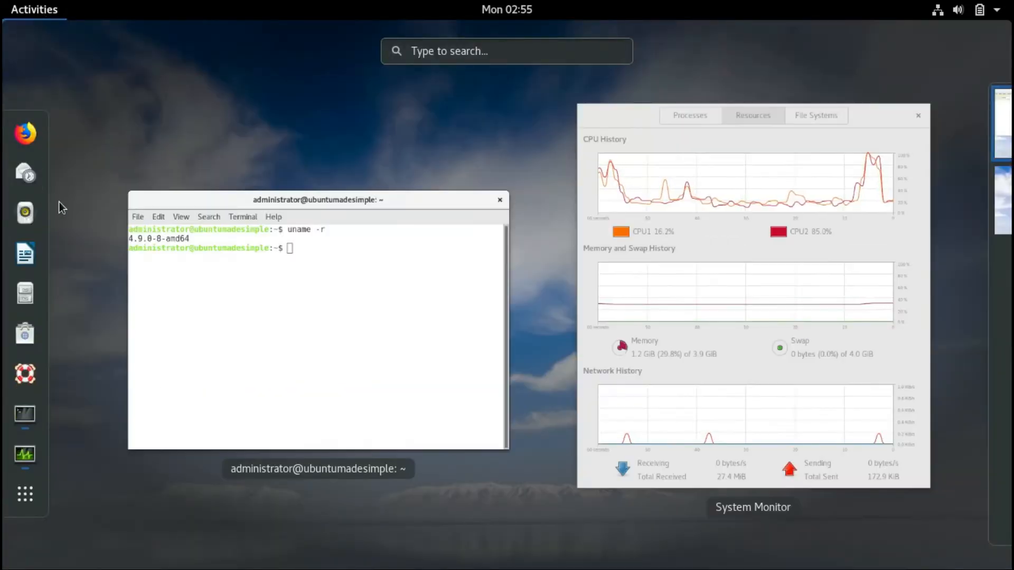
- Launch LibreOffice Writer from the dash and focus the blank Untitled 1 document page
{"action": "left_click", "coordinate": [24, 253]}
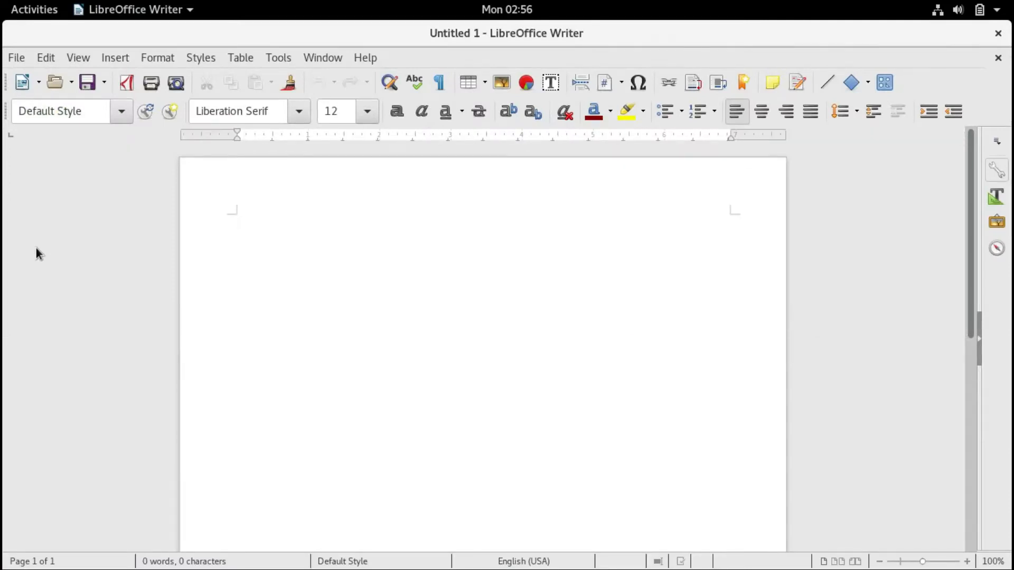
{"action": "left_click", "coordinate": [236, 220]}
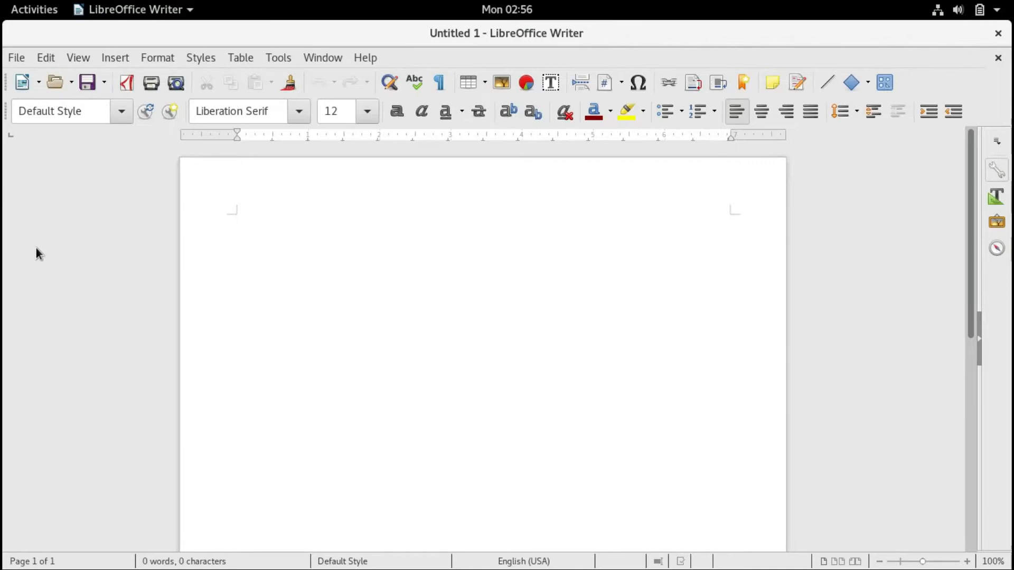
{"action": "left_click", "coordinate": [237, 220]}
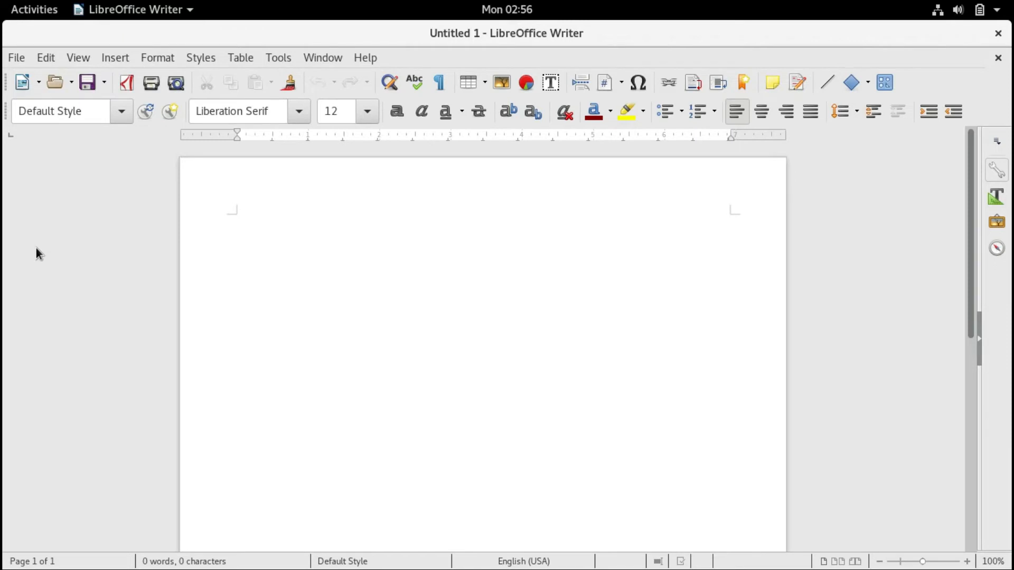
{"action": "left_click", "coordinate": [238, 221]}
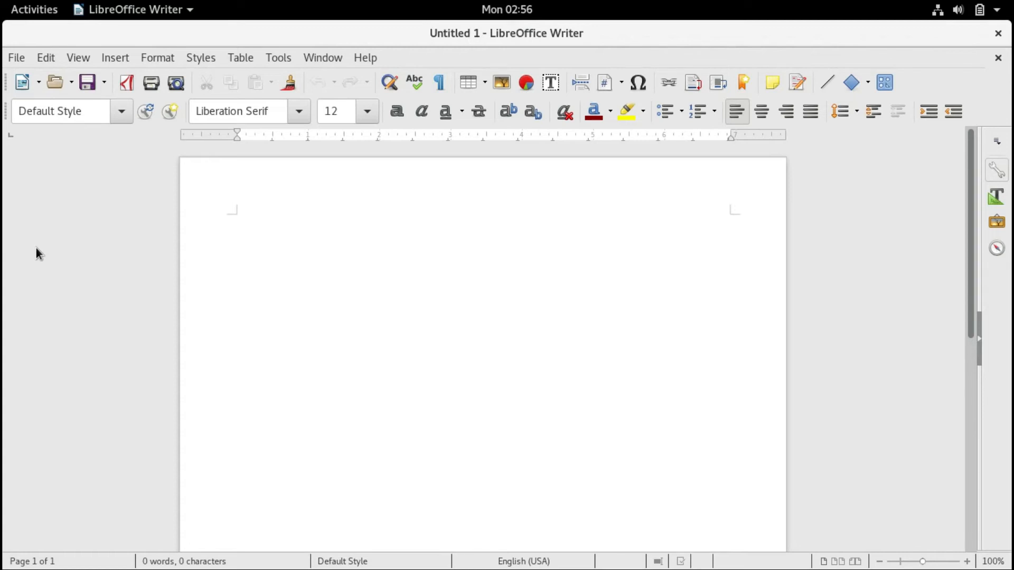
{"action": "left_click", "coordinate": [237, 220]}
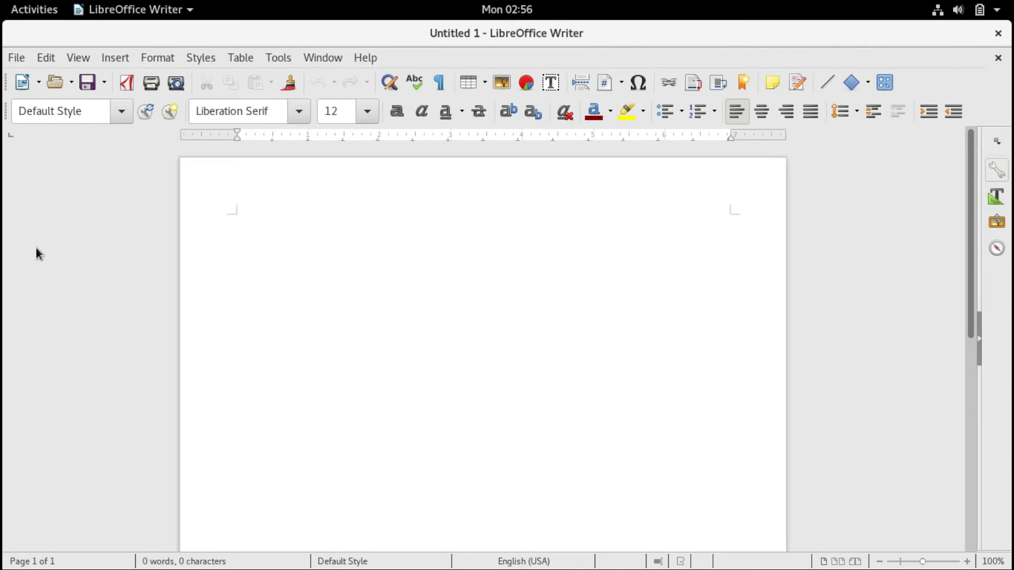
{"action": "left_click", "coordinate": [238, 220]}
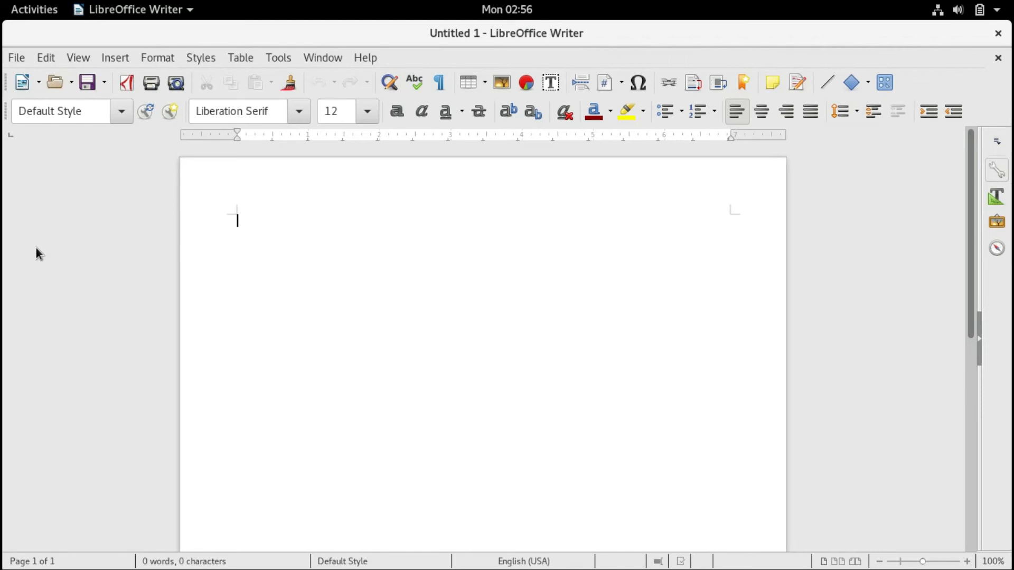